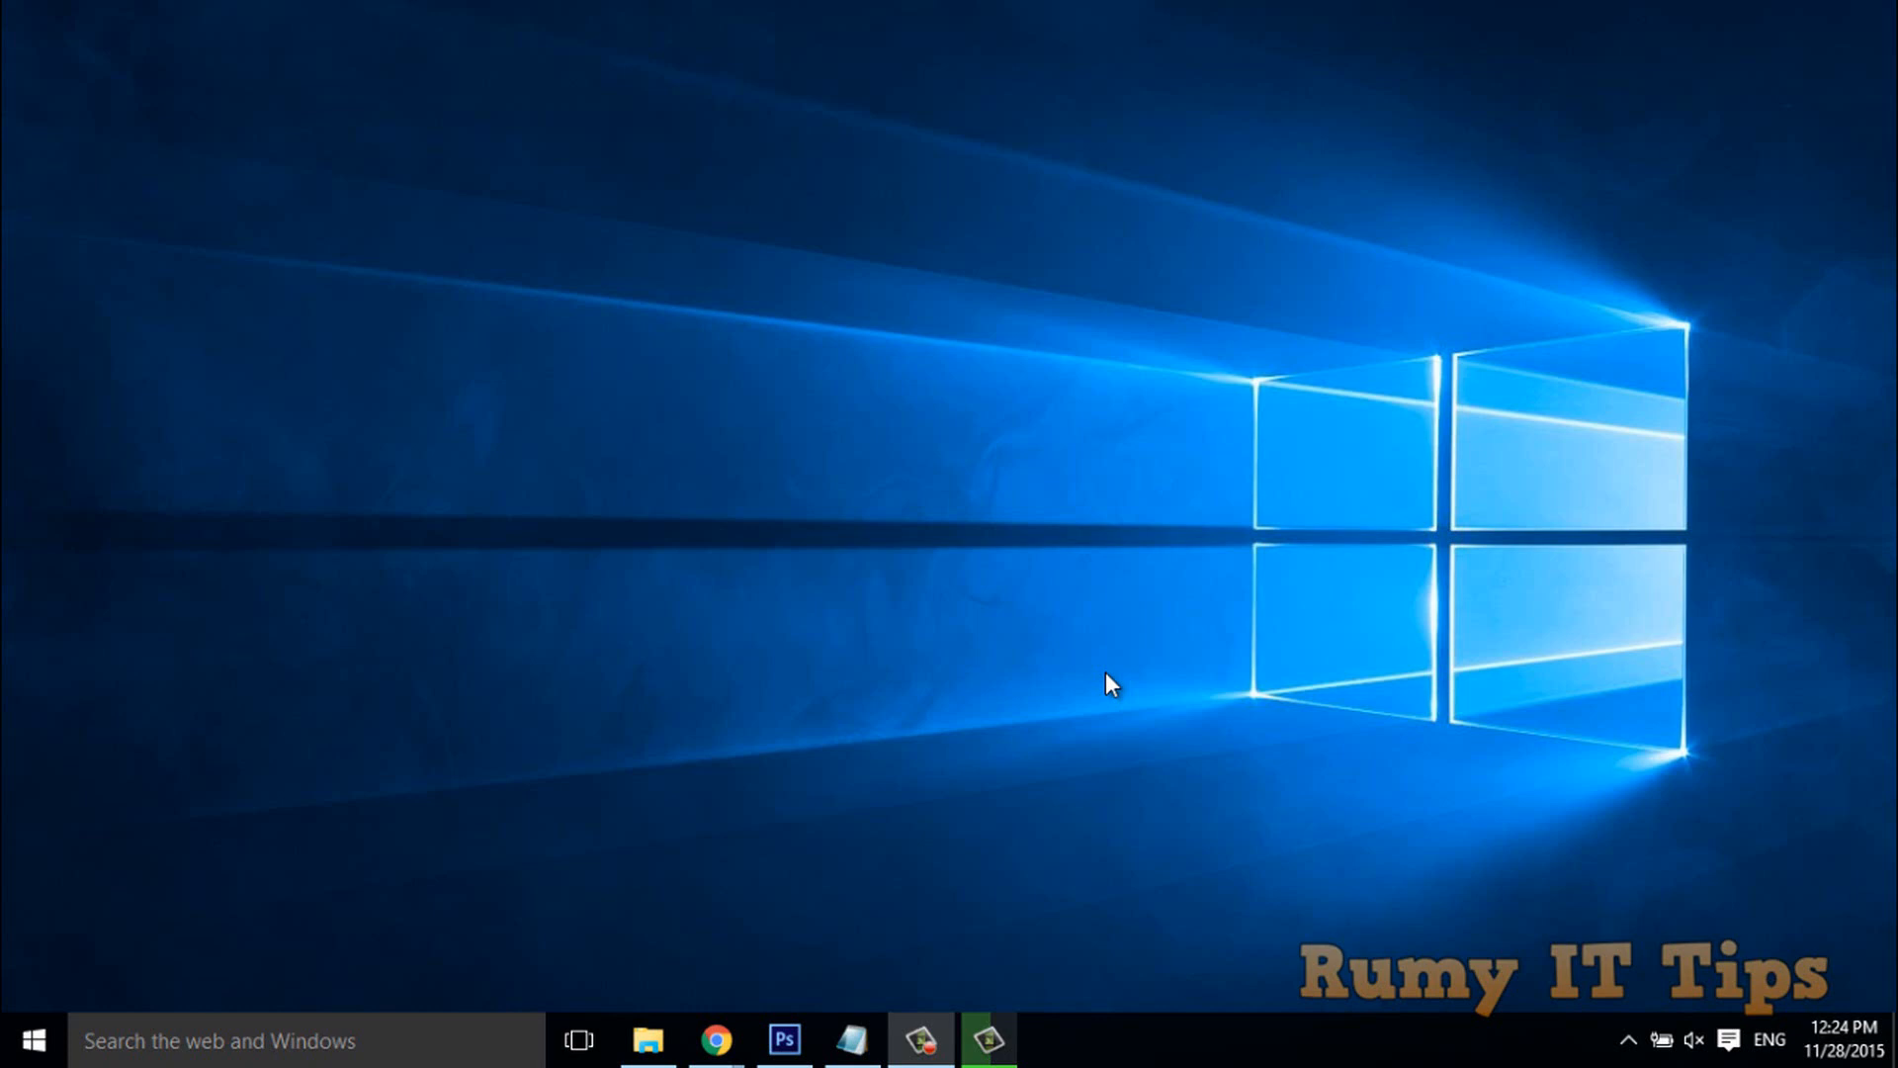
pyautogui.moveTo(494, 684)
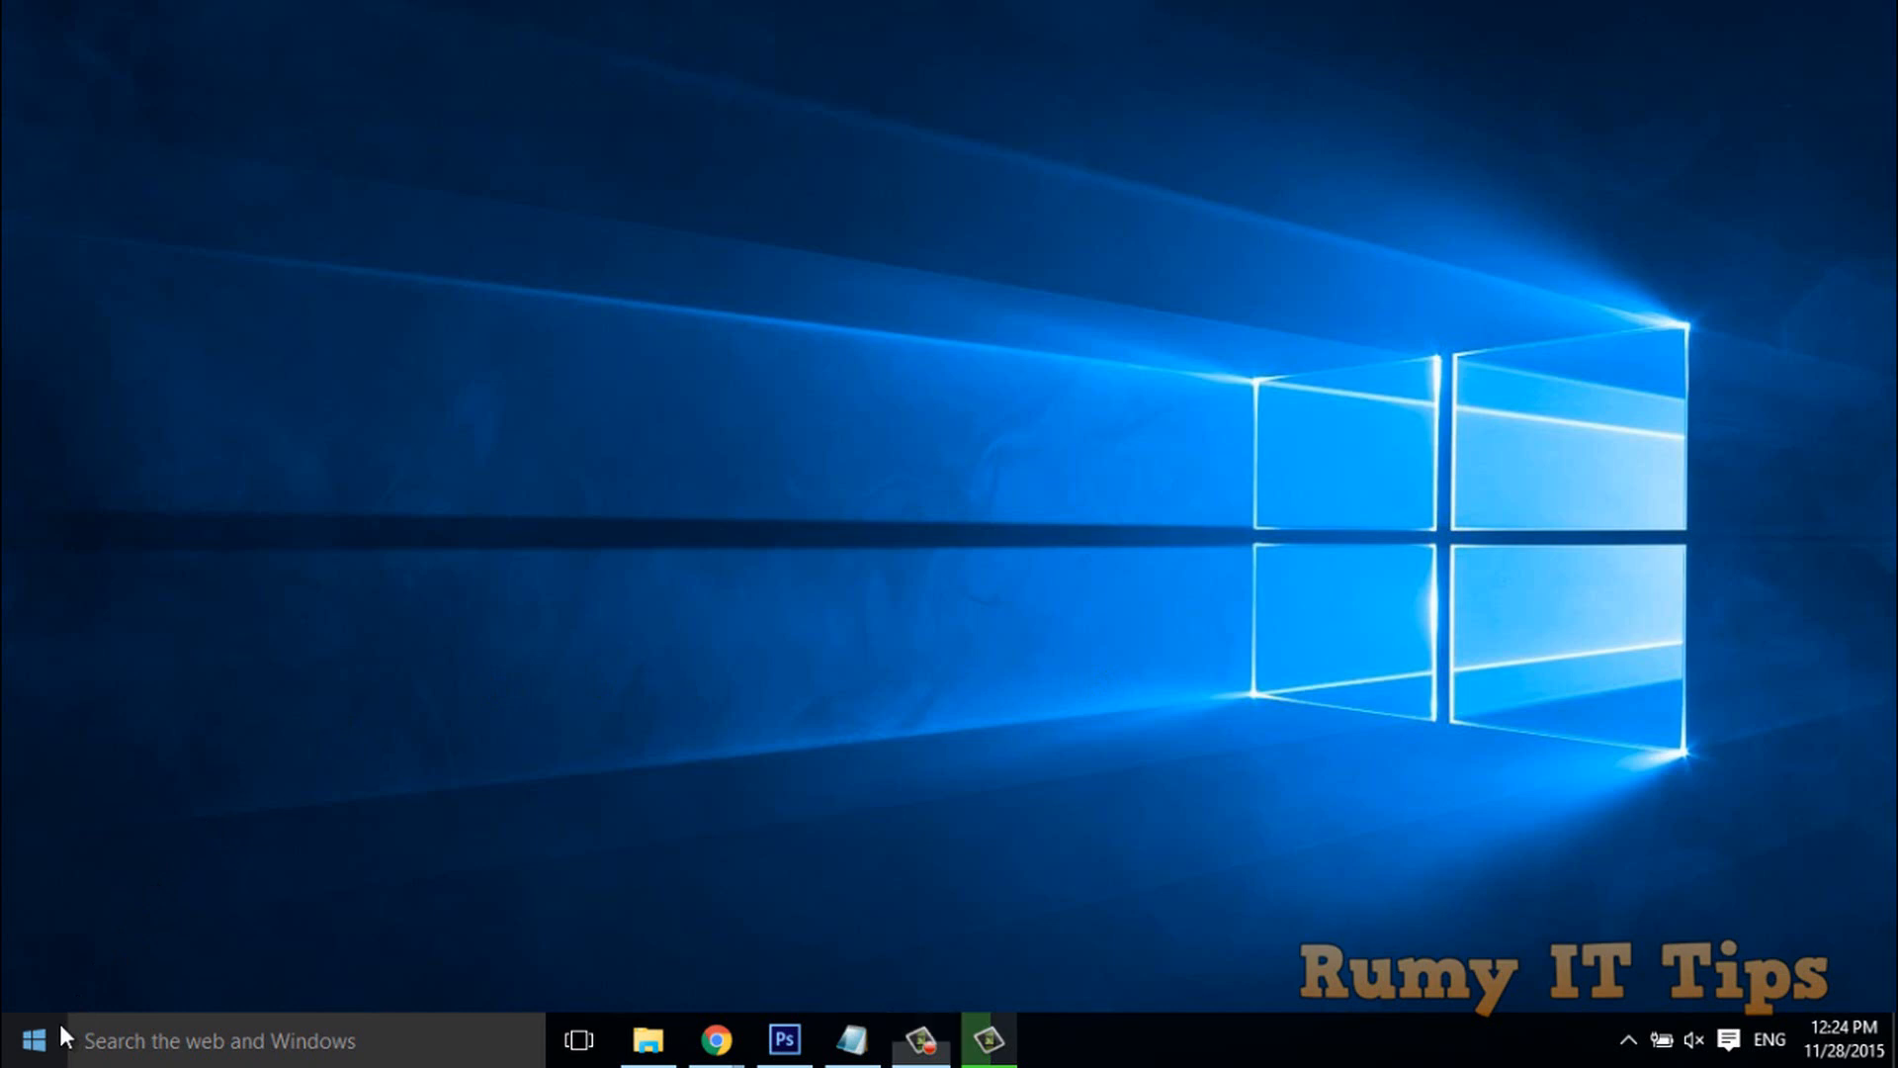
# Open Command Prompt (Admin) from the Start button's power-user menu.
pyautogui.rightClick(33, 1040)
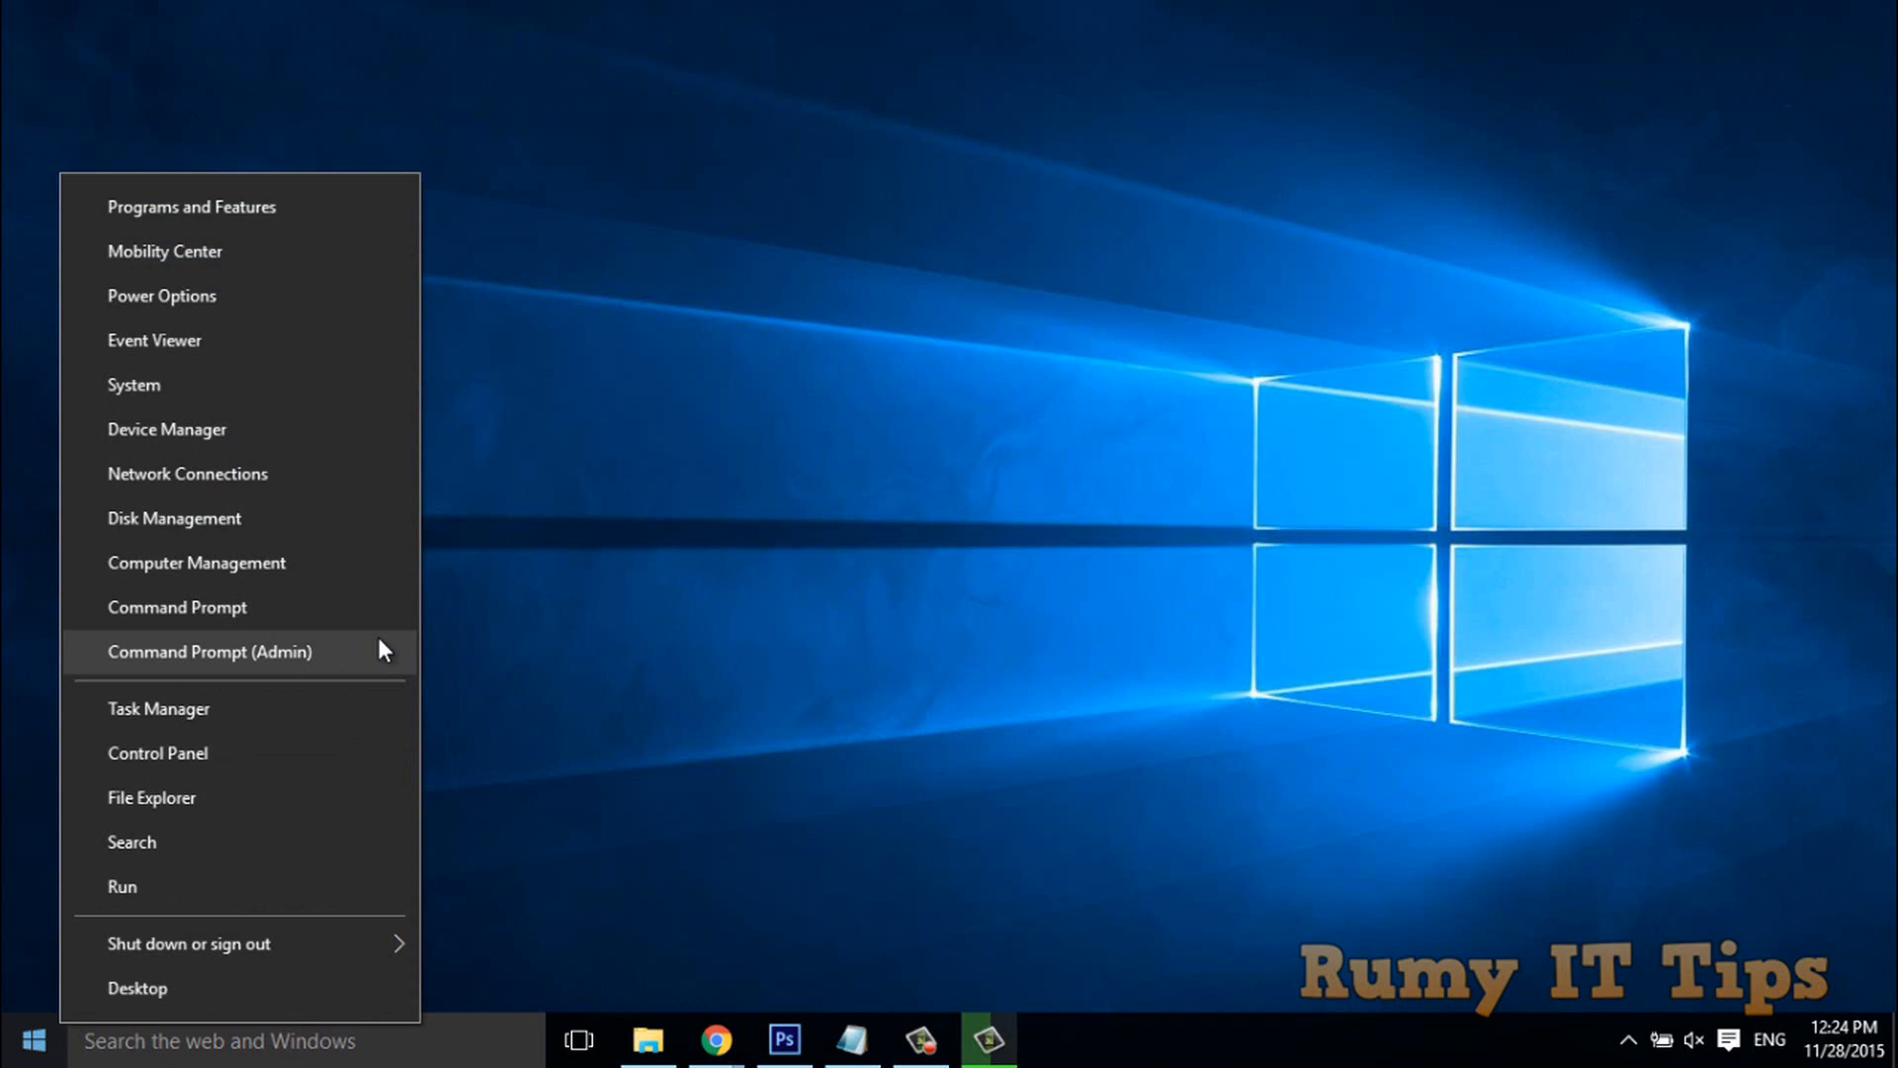
pyautogui.click(209, 652)
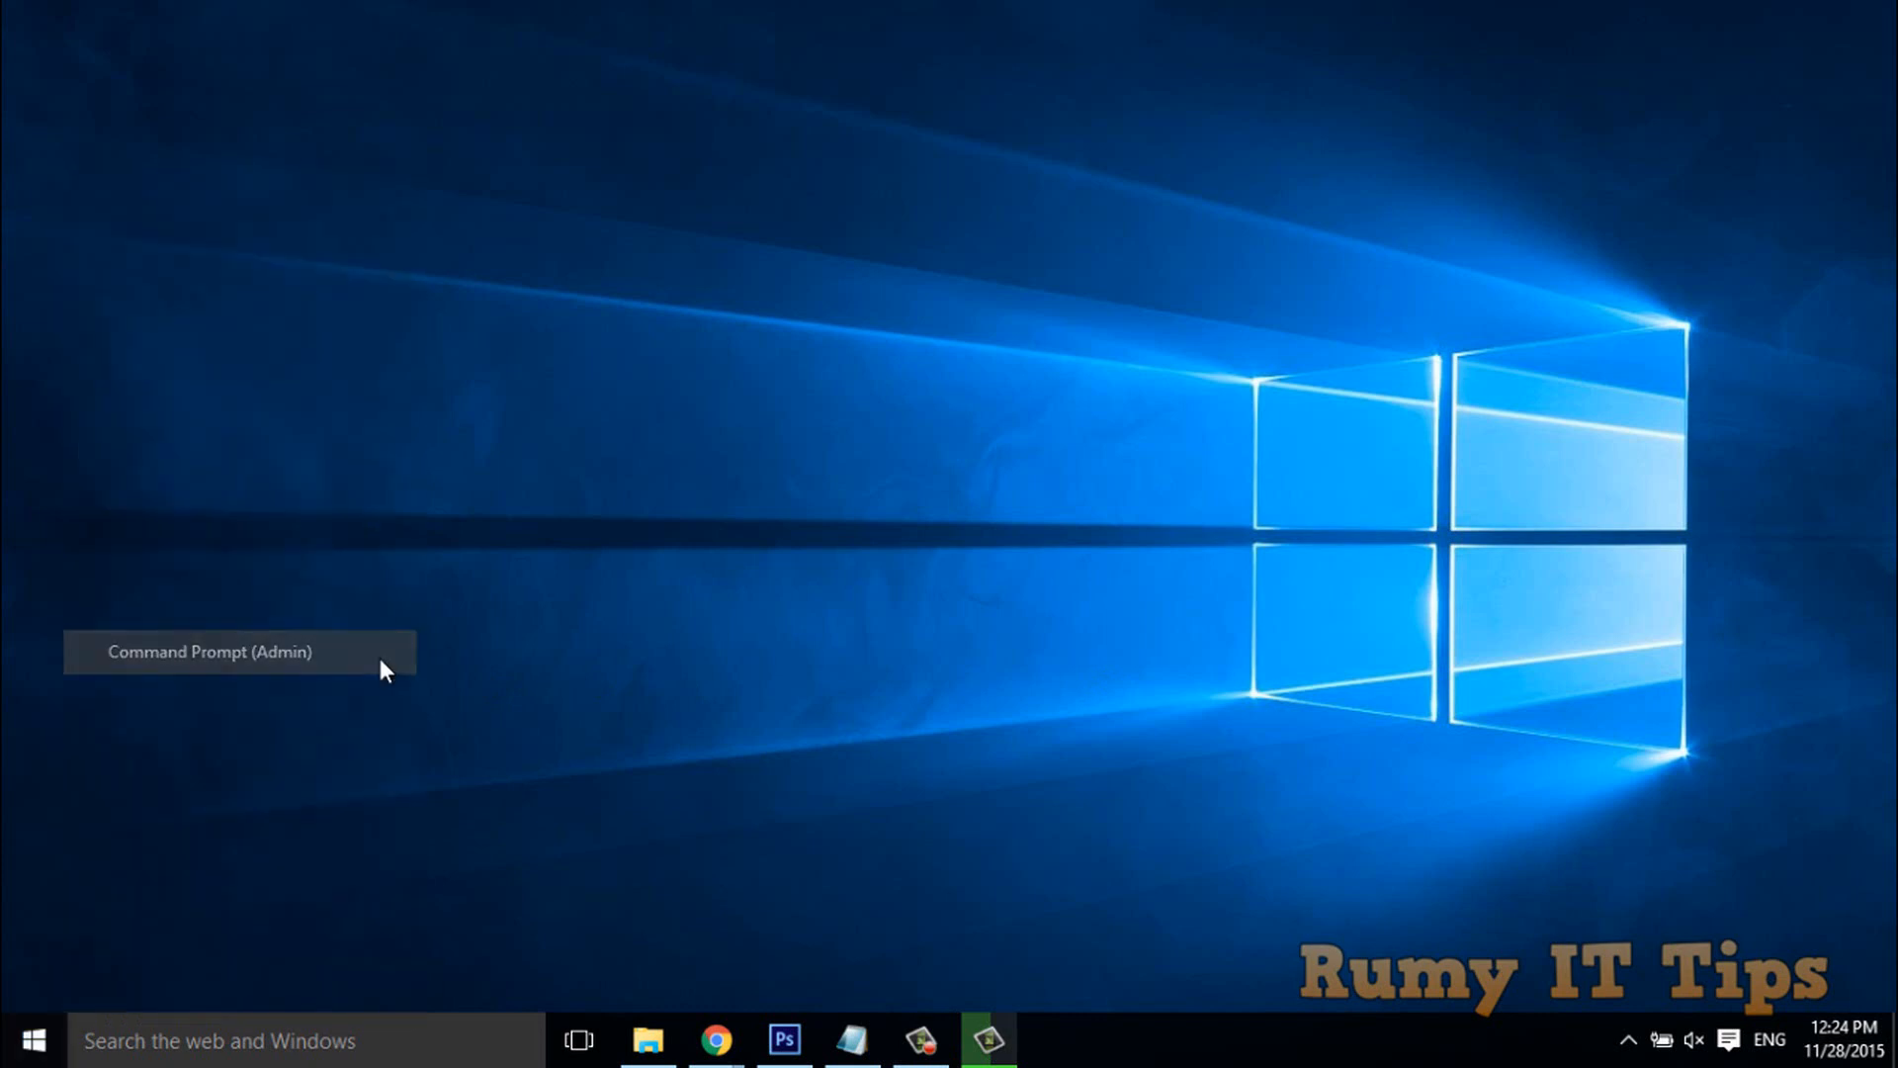
# Enter 'netsh int ip reset c:\resetlog.txt' at the administrator prompt.
pyautogui.click(209, 651)
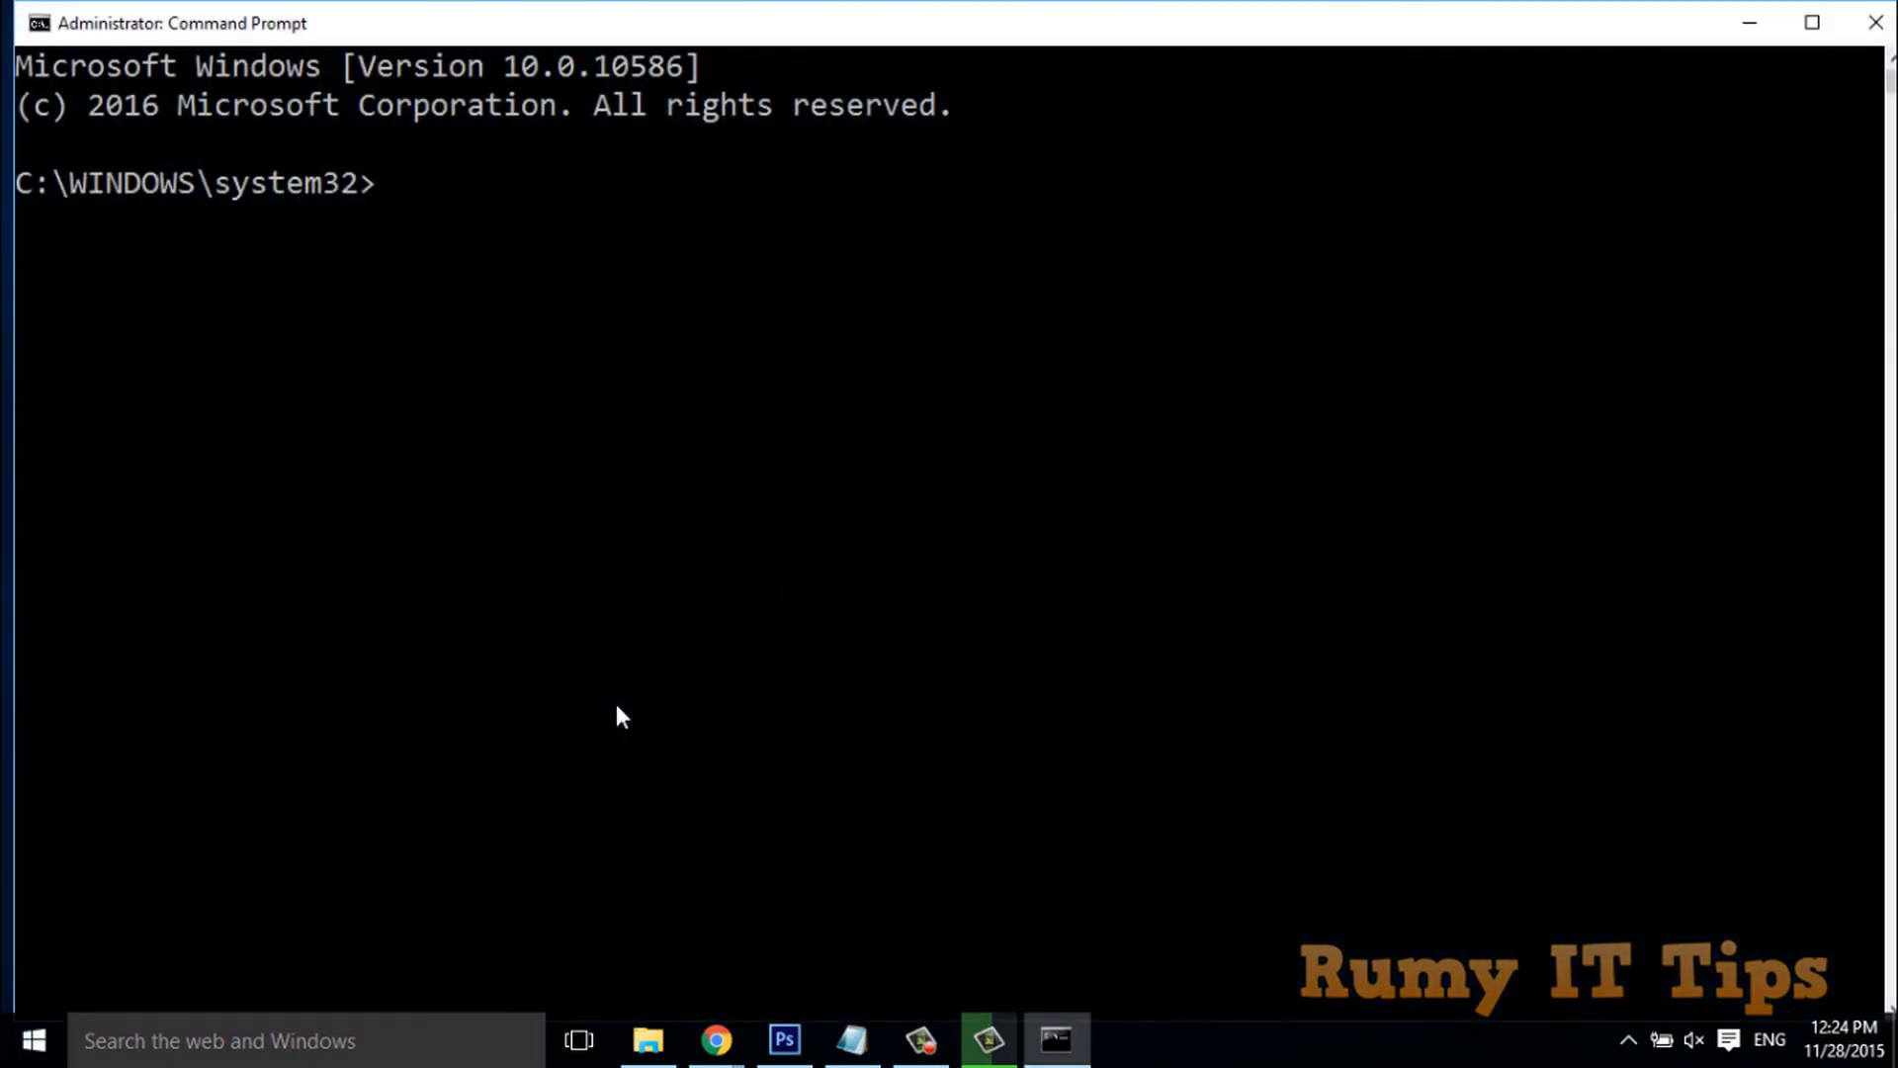
pyautogui.write('netsh int ip reset c:\\resetlog.txt')
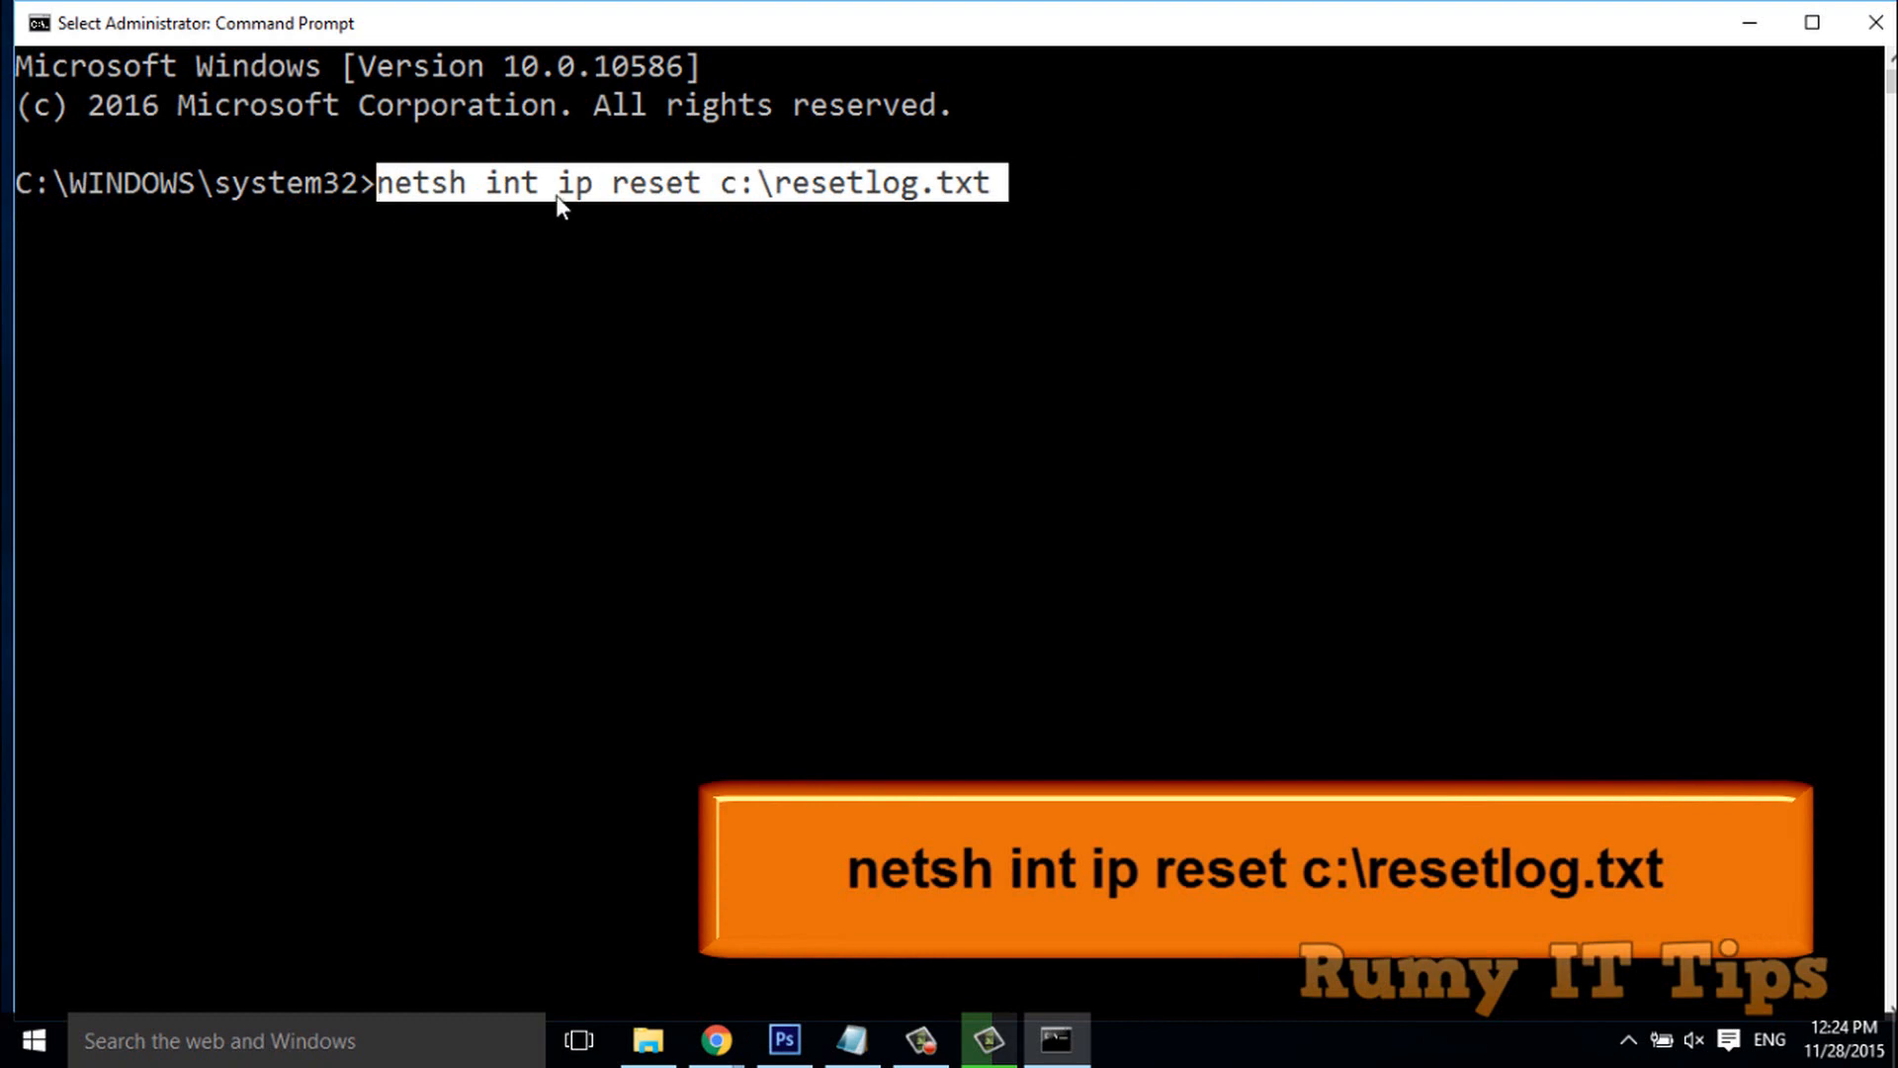
pyautogui.moveTo(739, 204)
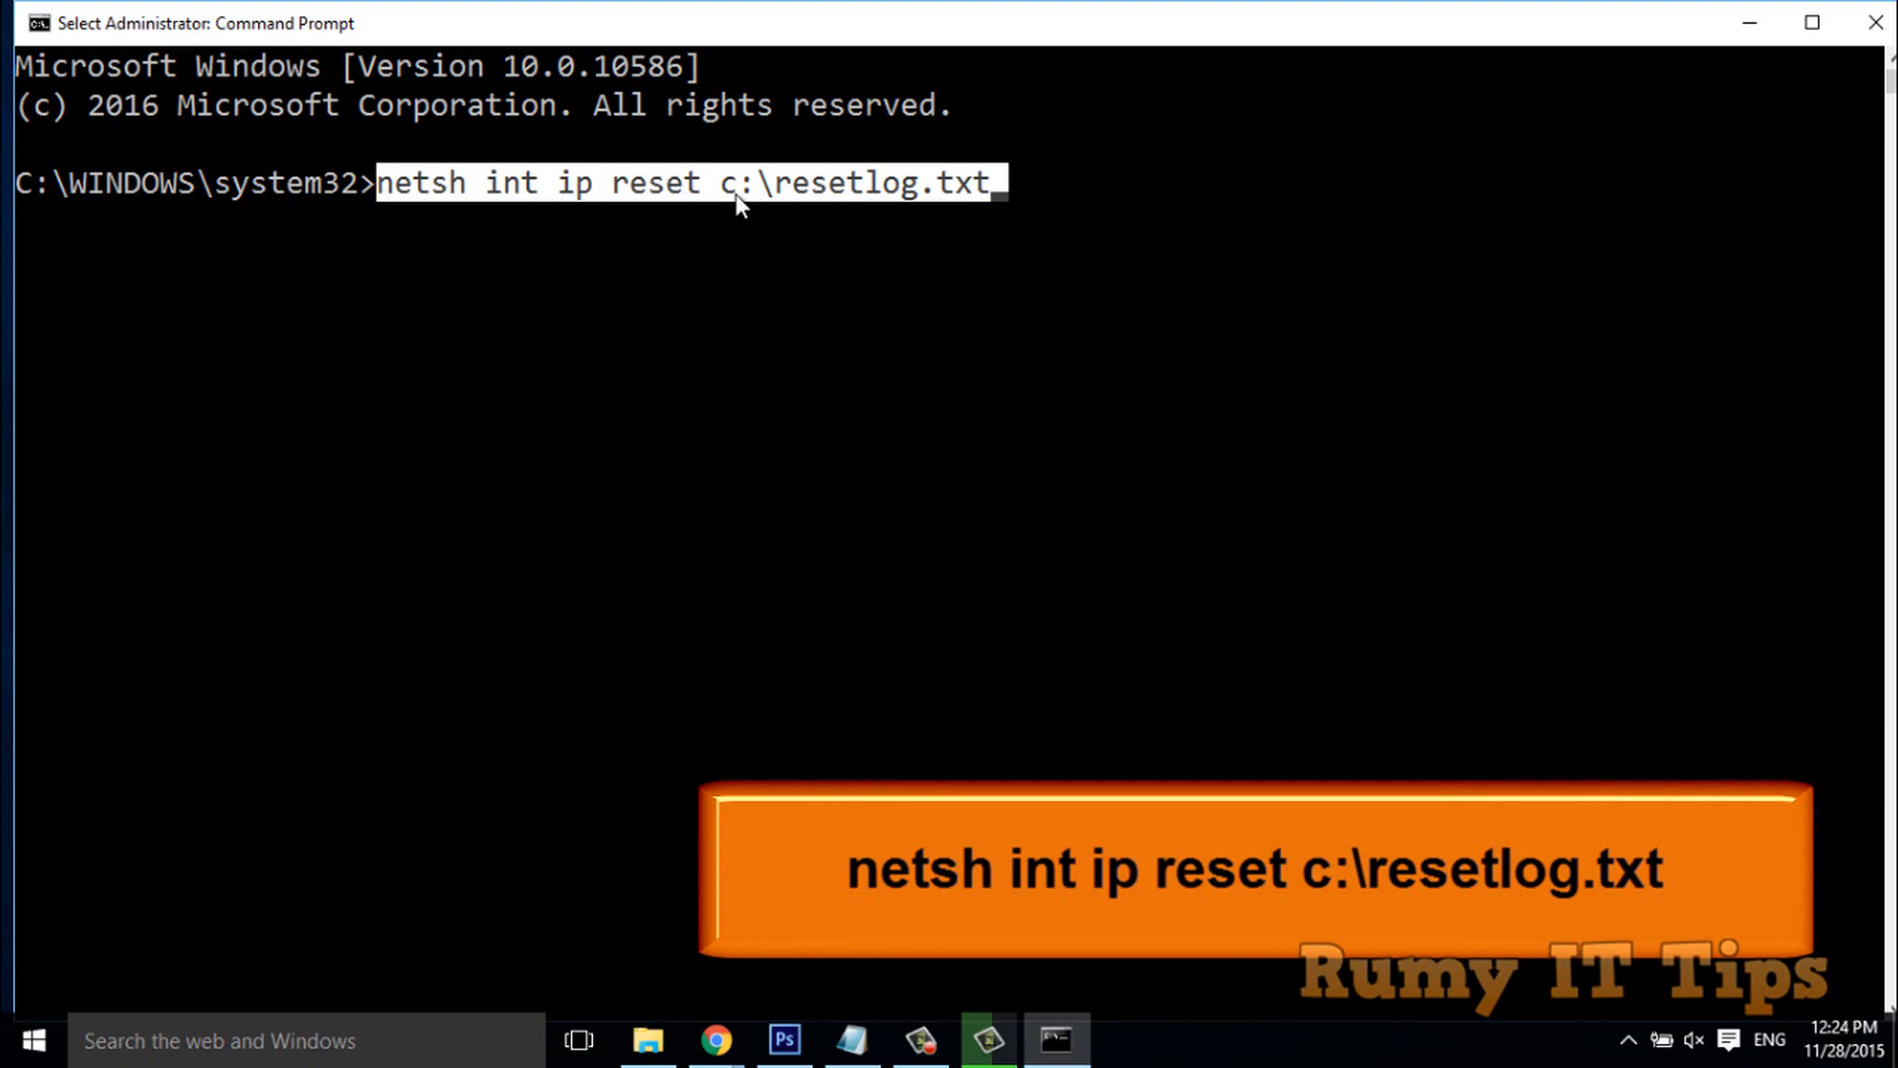
pyautogui.moveTo(747, 203)
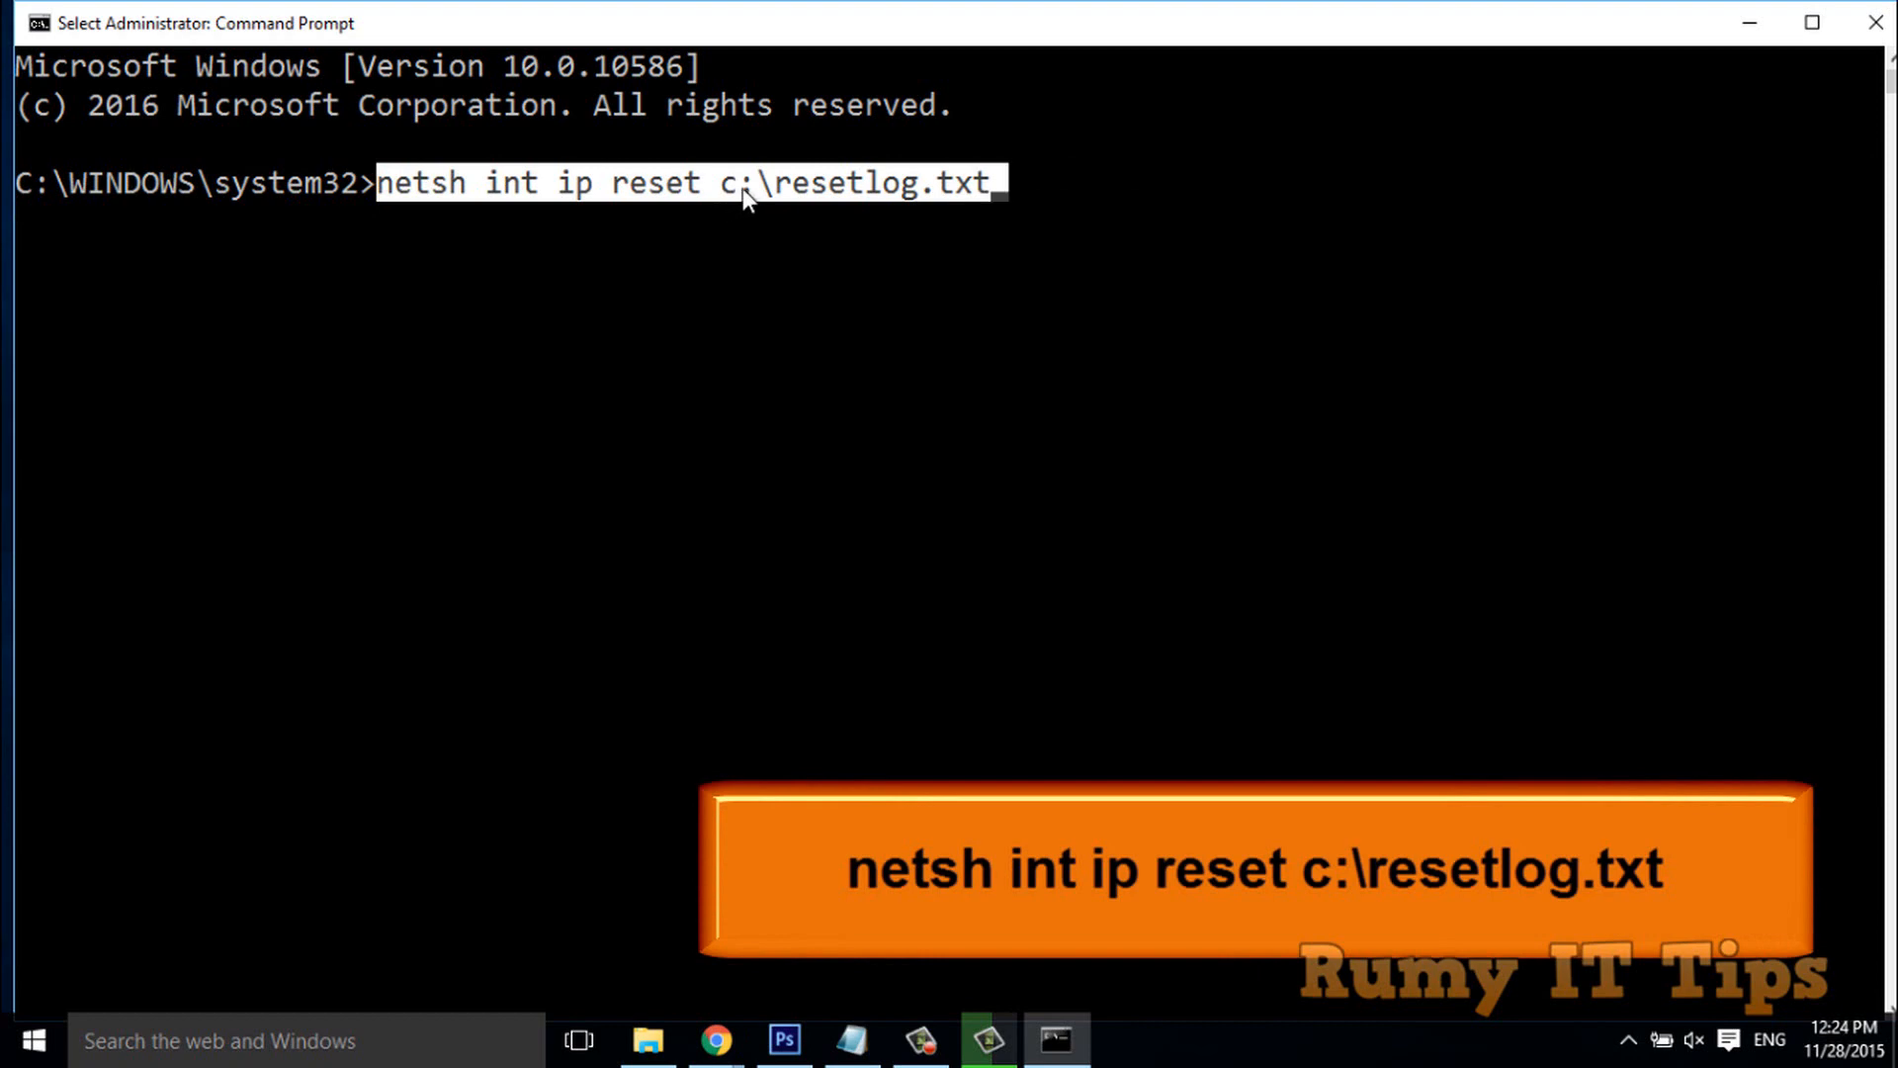
pyautogui.moveTo(832, 216)
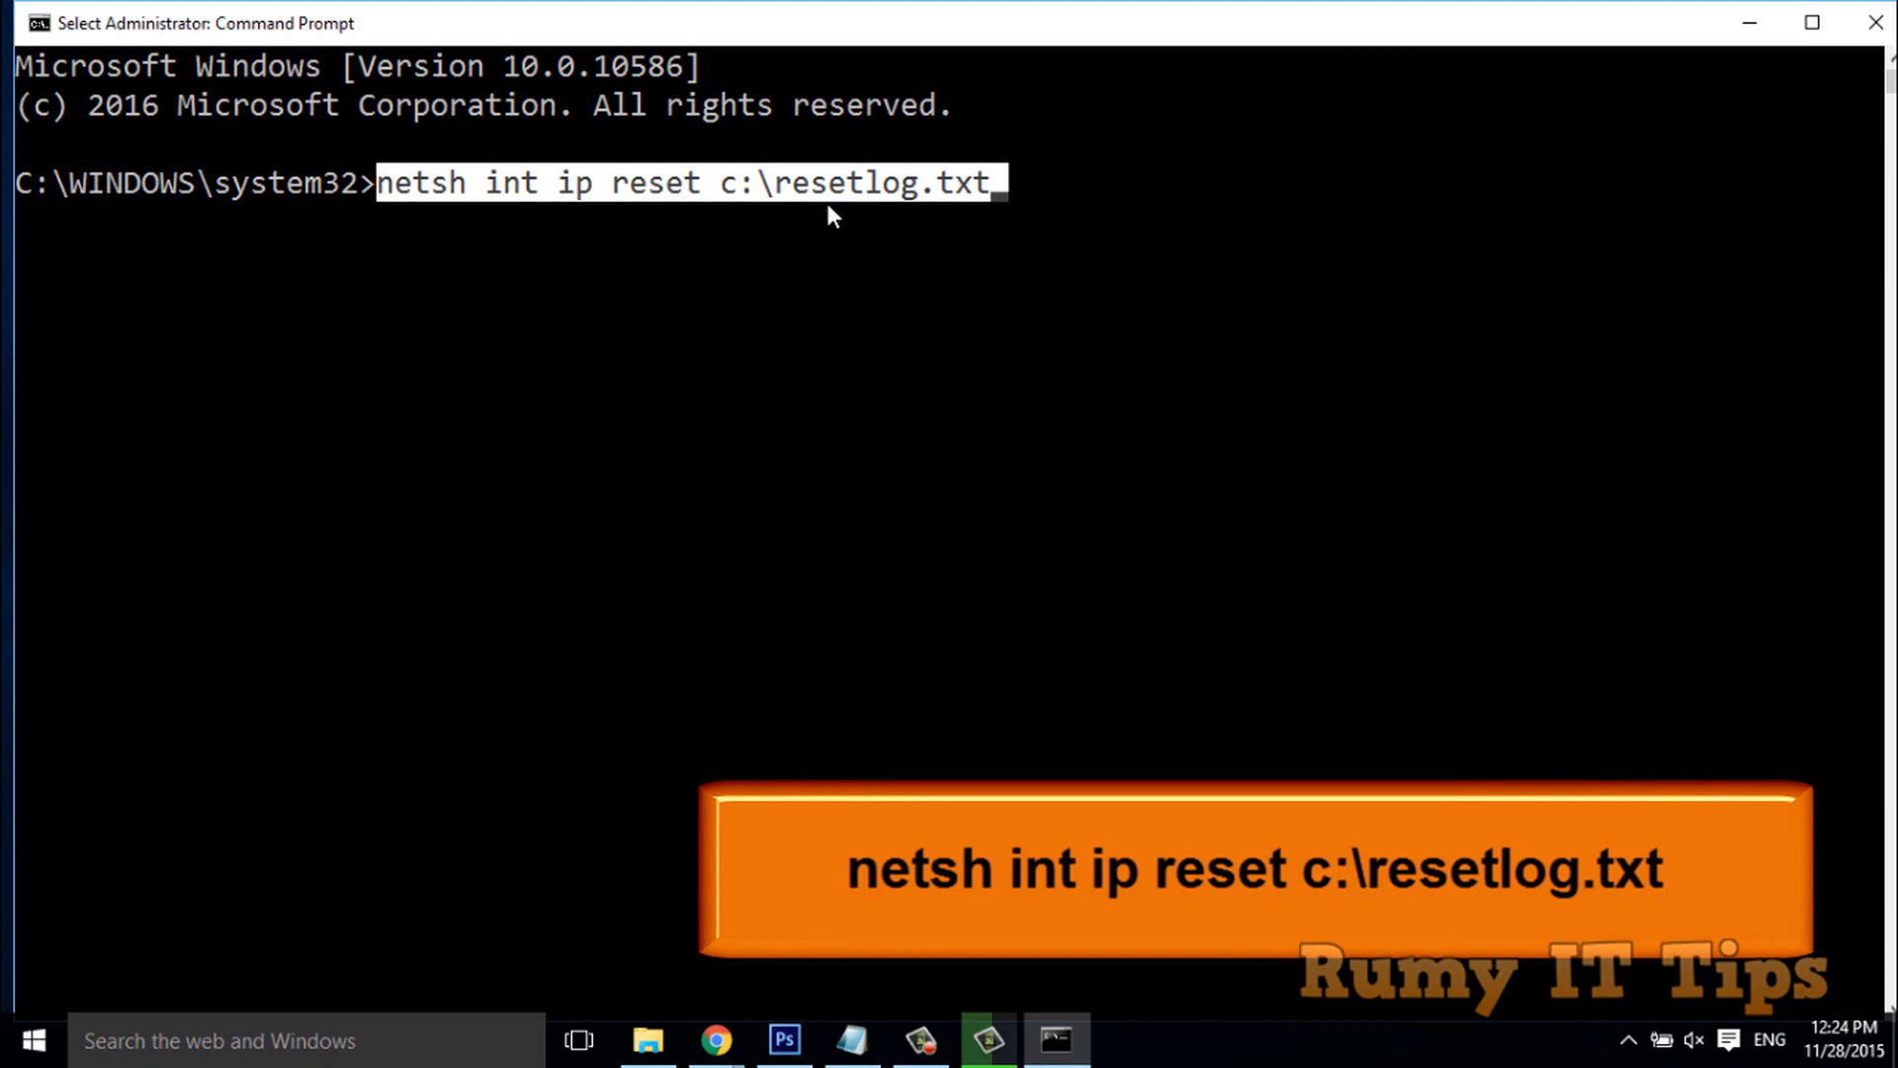
pyautogui.moveTo(775, 193)
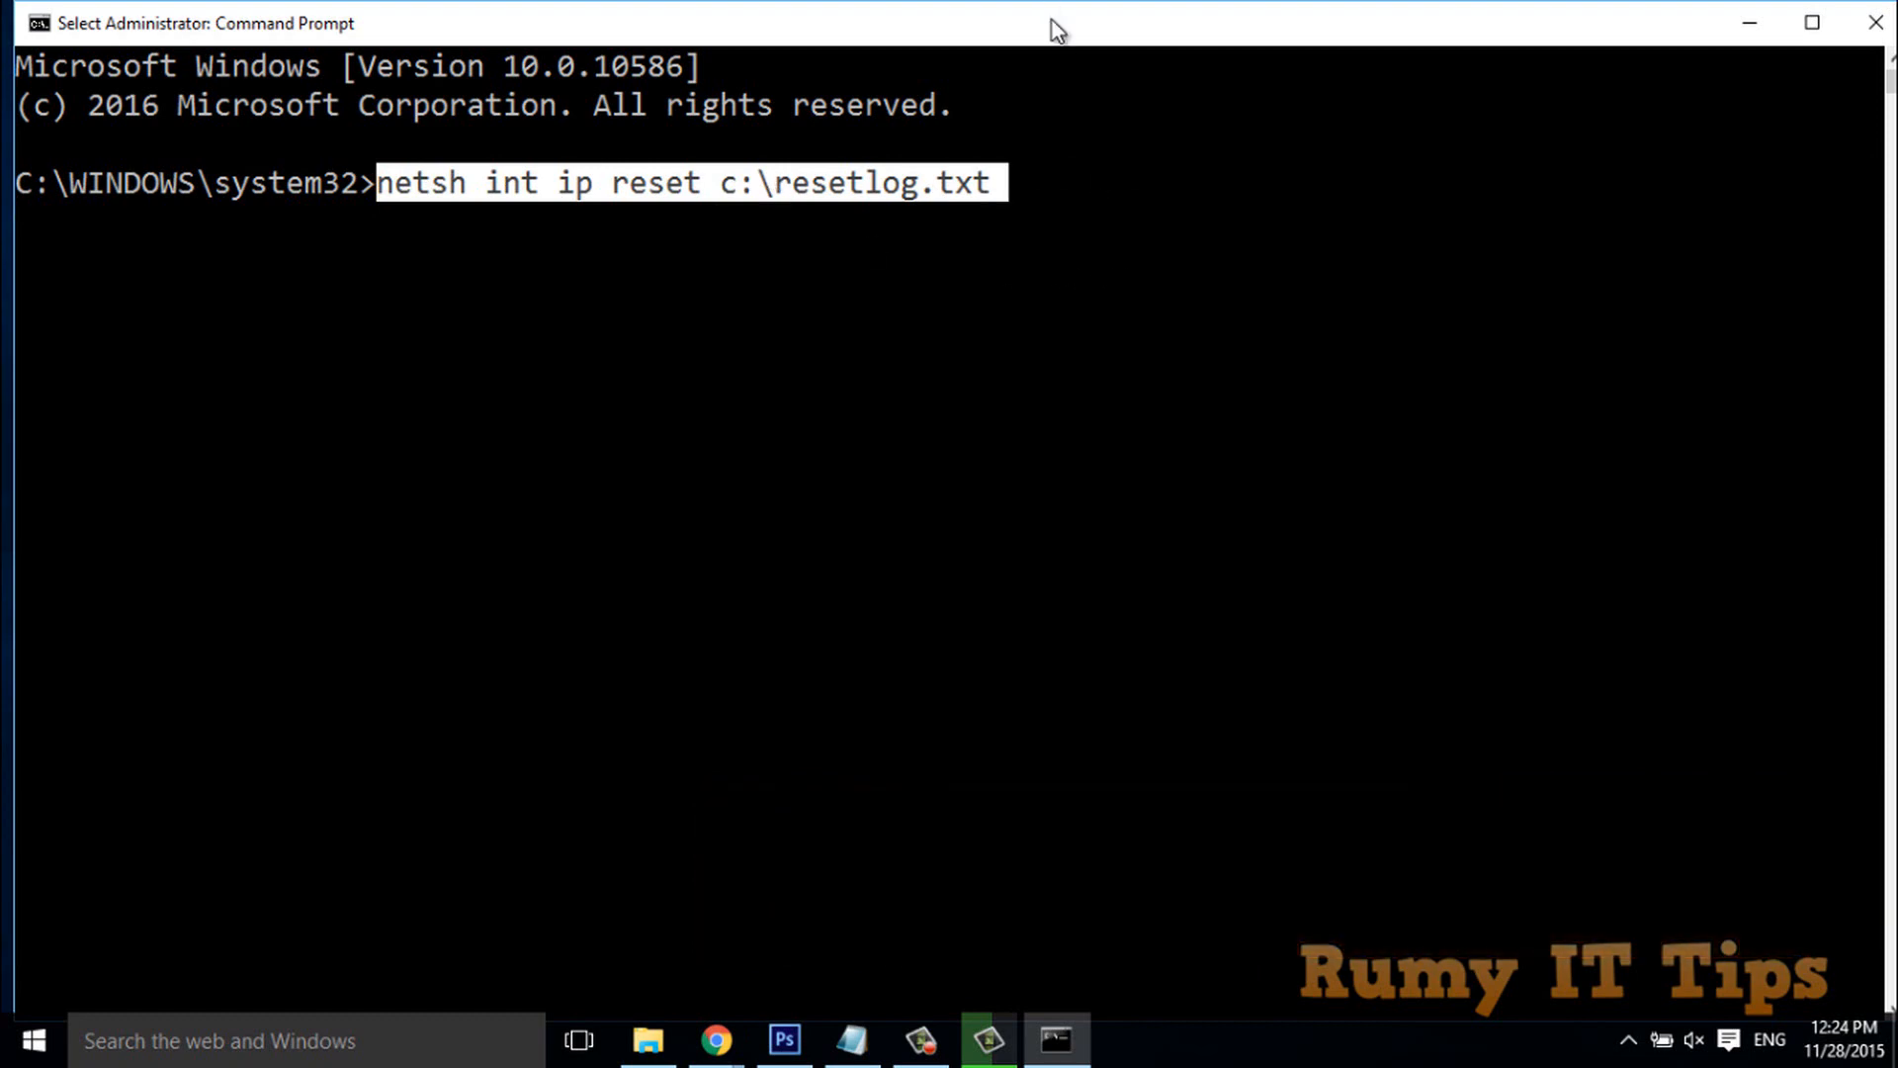
# Run the netsh reset and review its output: components OK, one access denied, restart needed.
pyautogui.click(1047, 206)
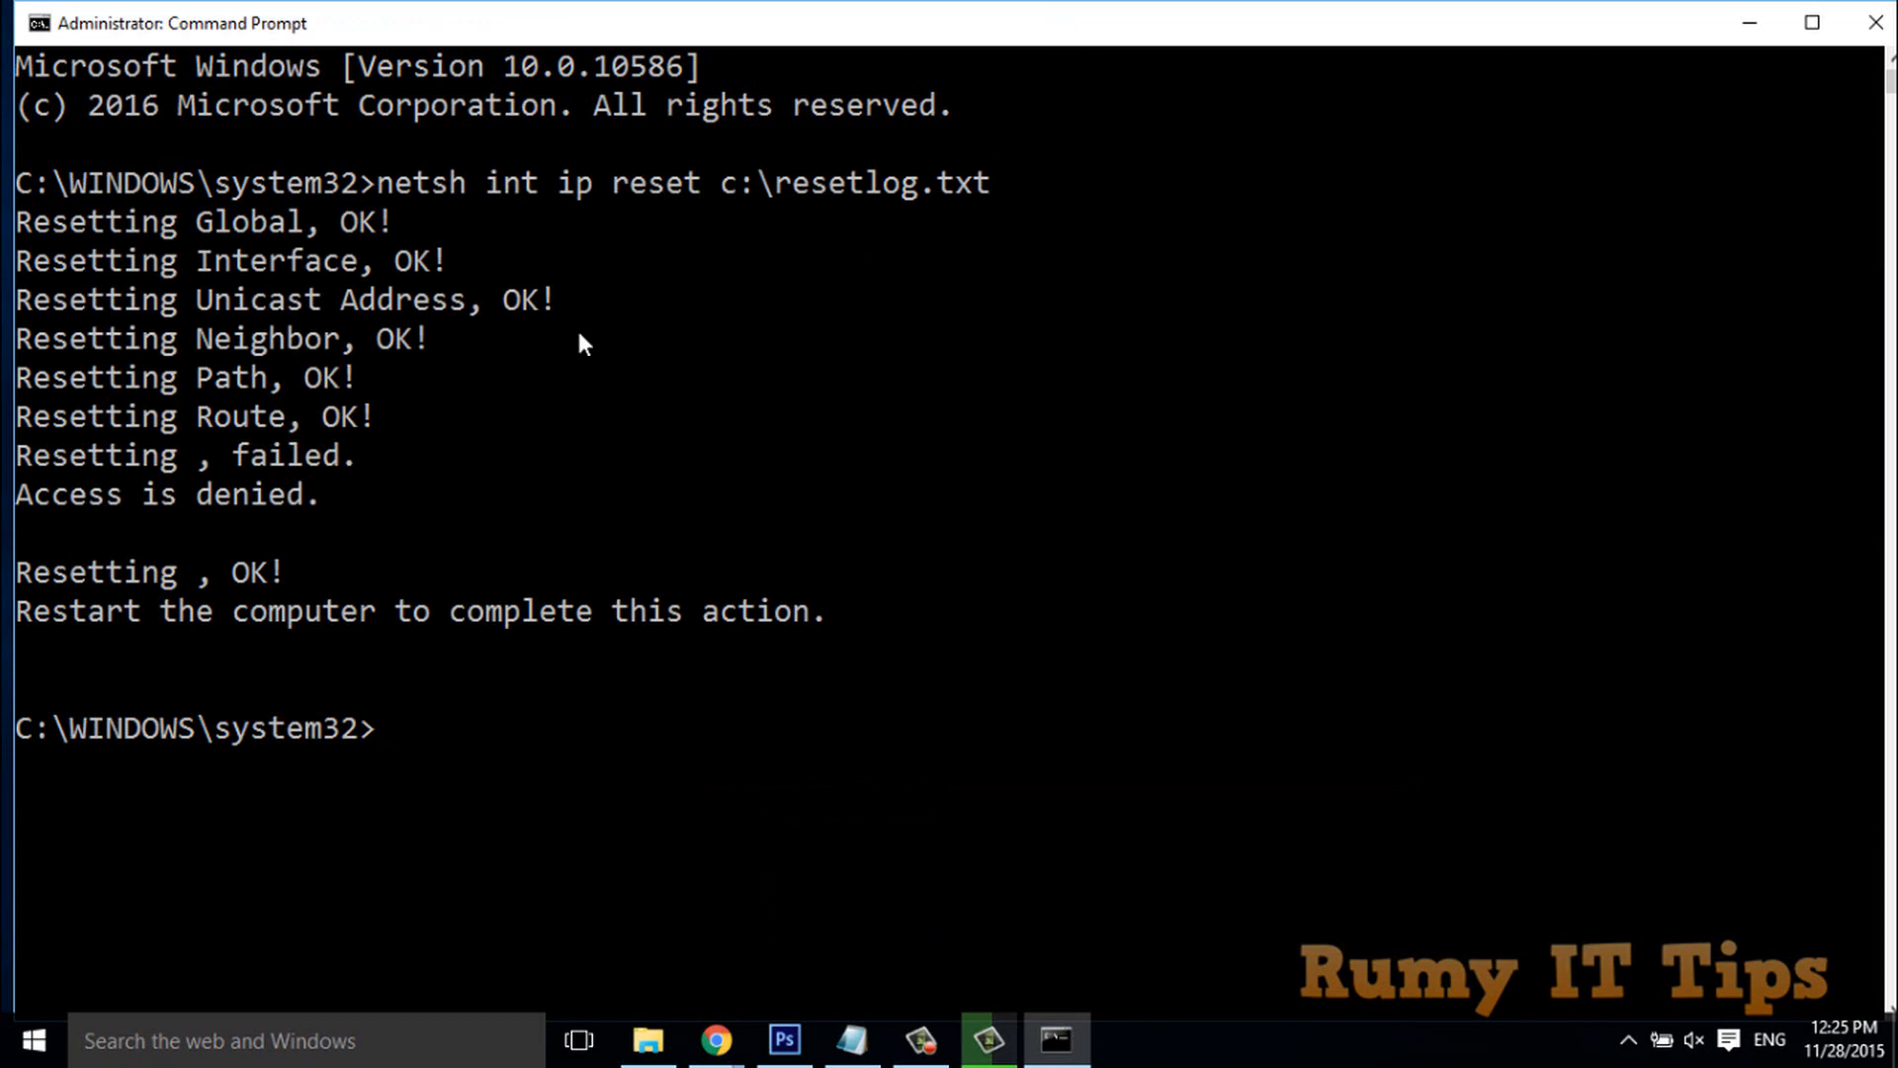
pyautogui.moveTo(394, 228)
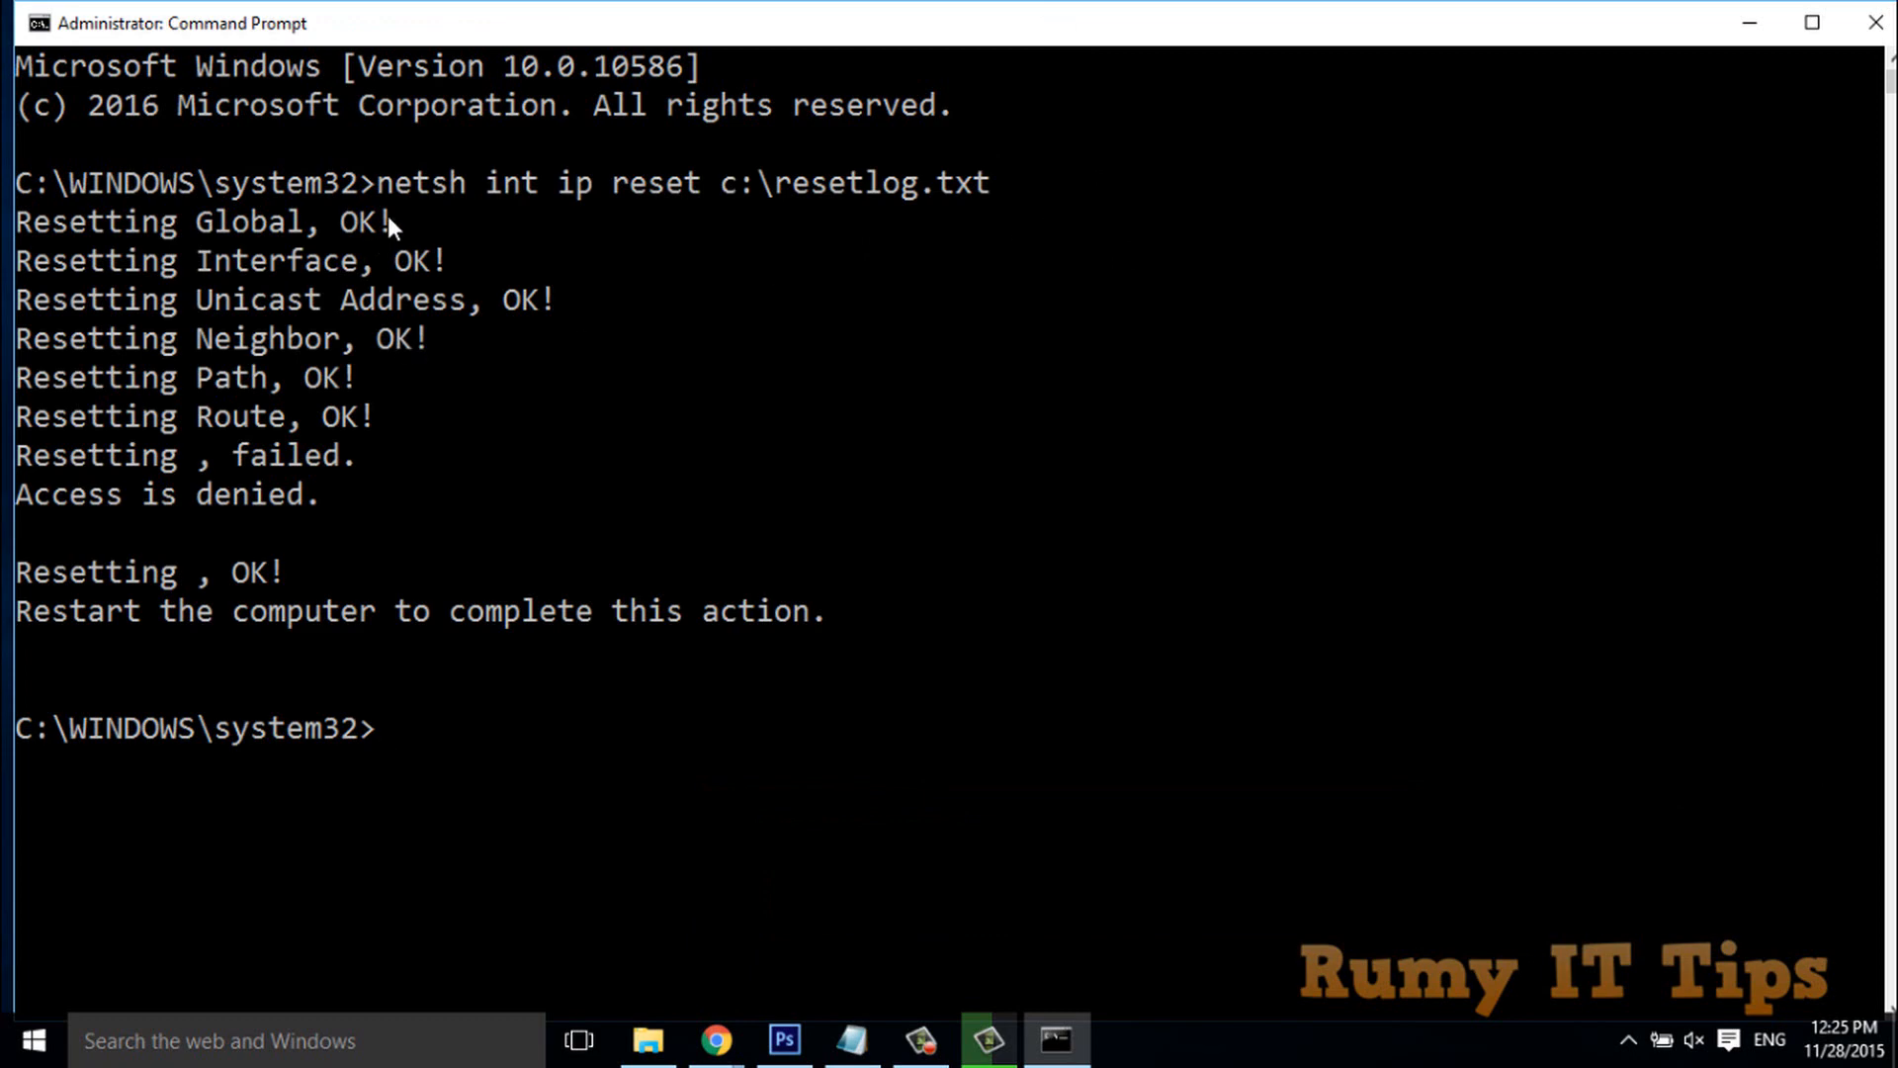
pyautogui.doubleClick(356, 221)
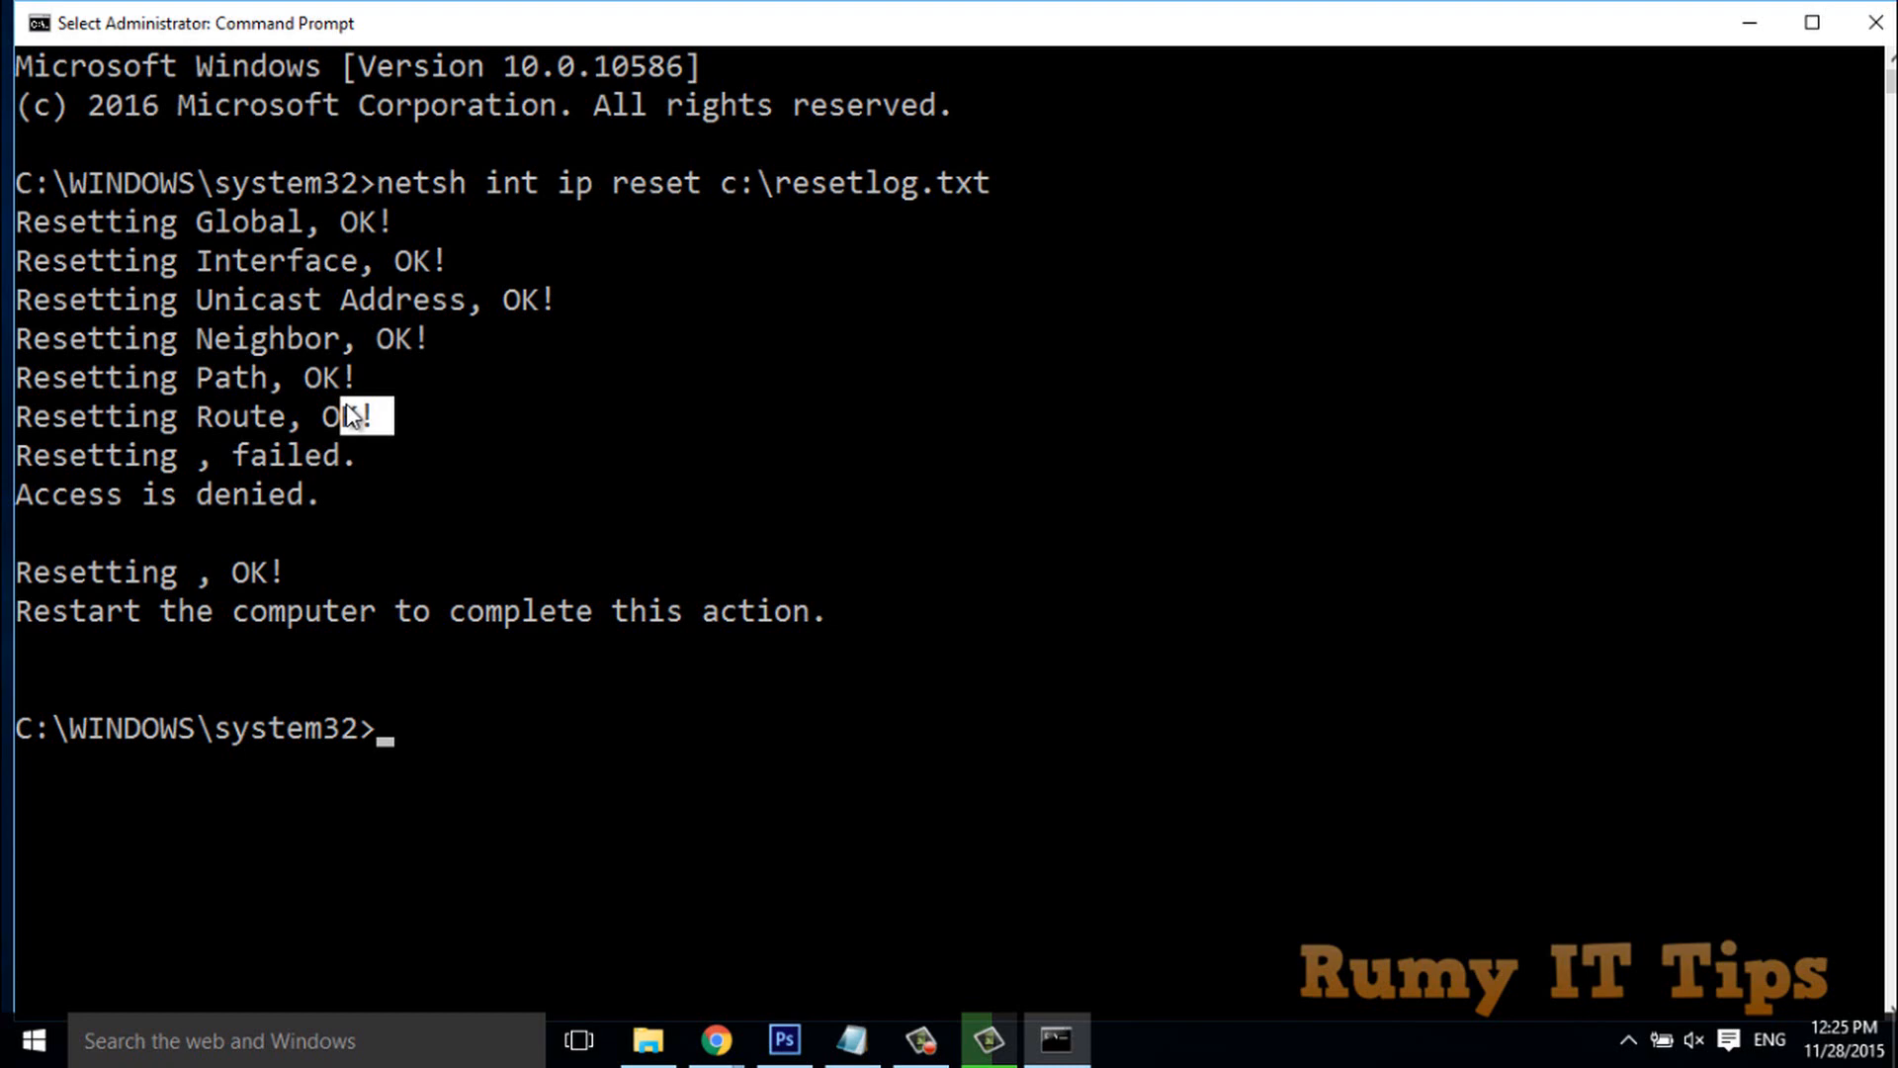
pyautogui.moveTo(301, 581)
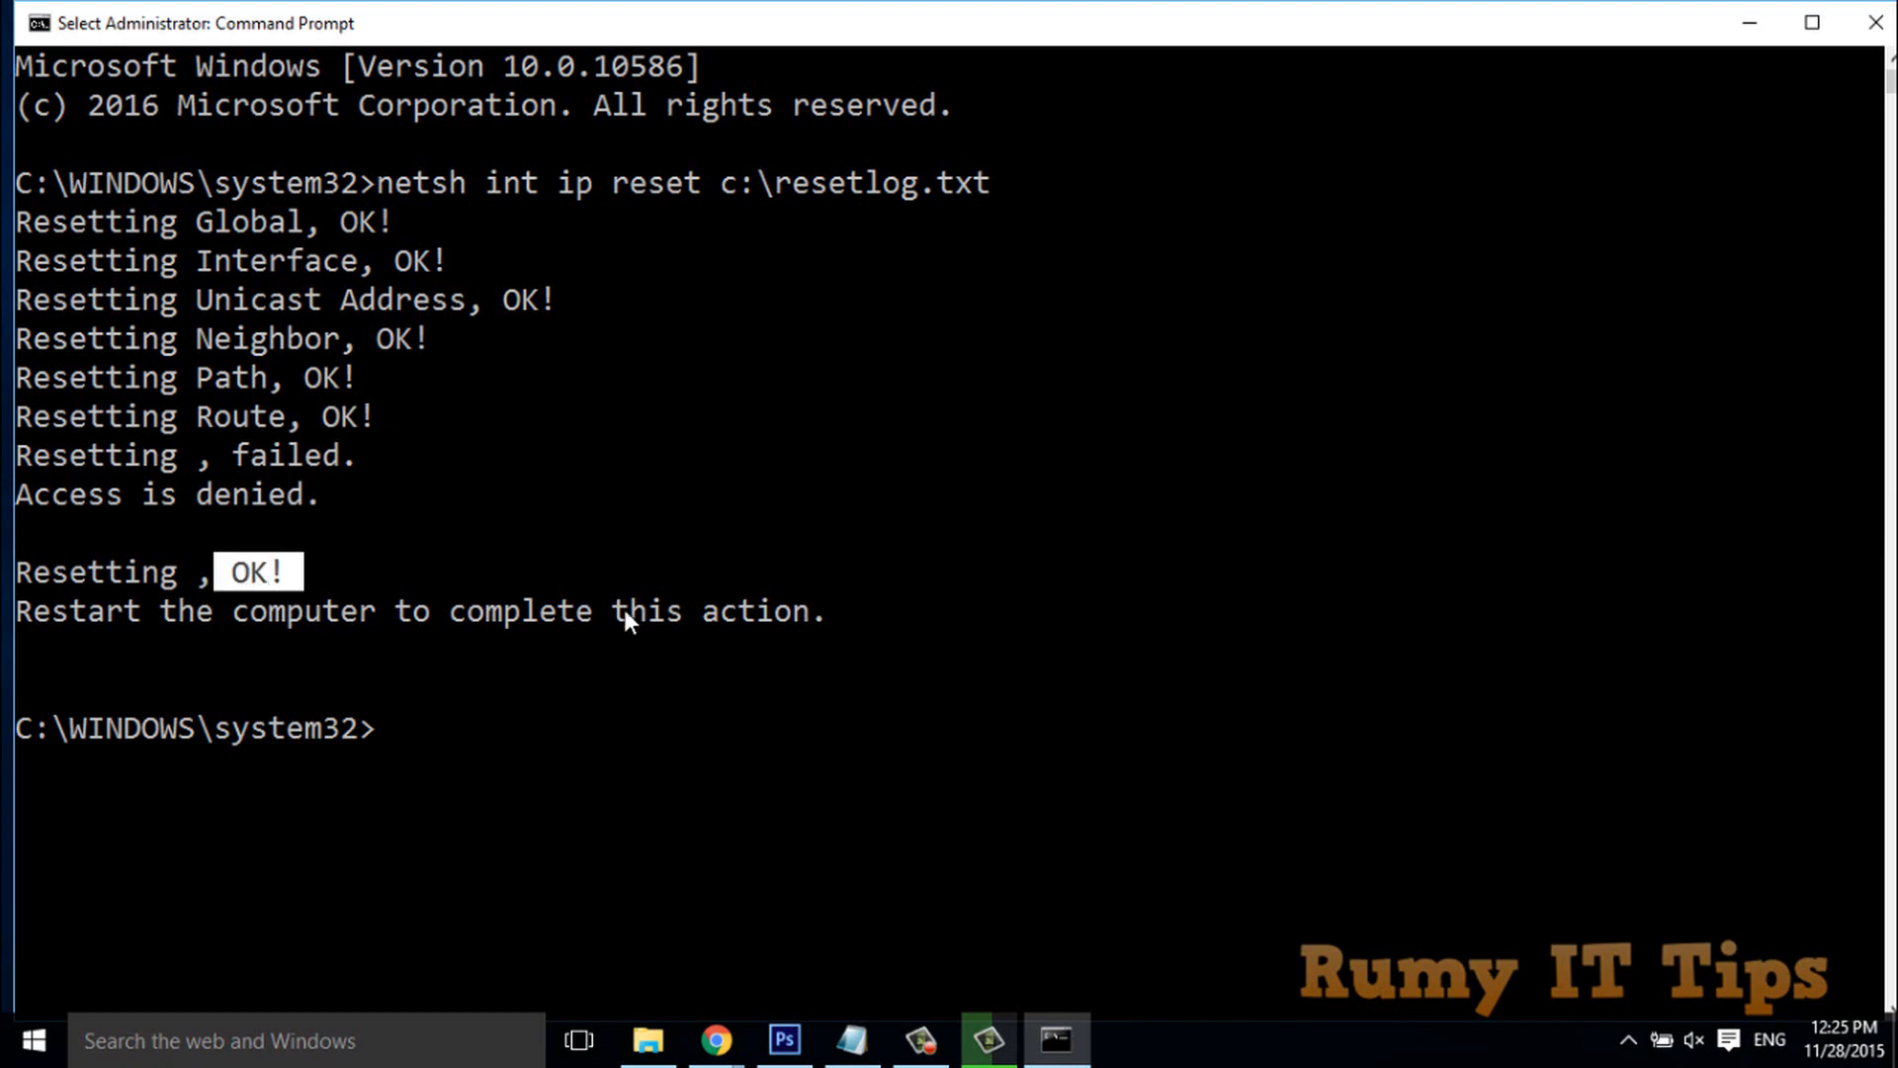
pyautogui.moveTo(438, 651)
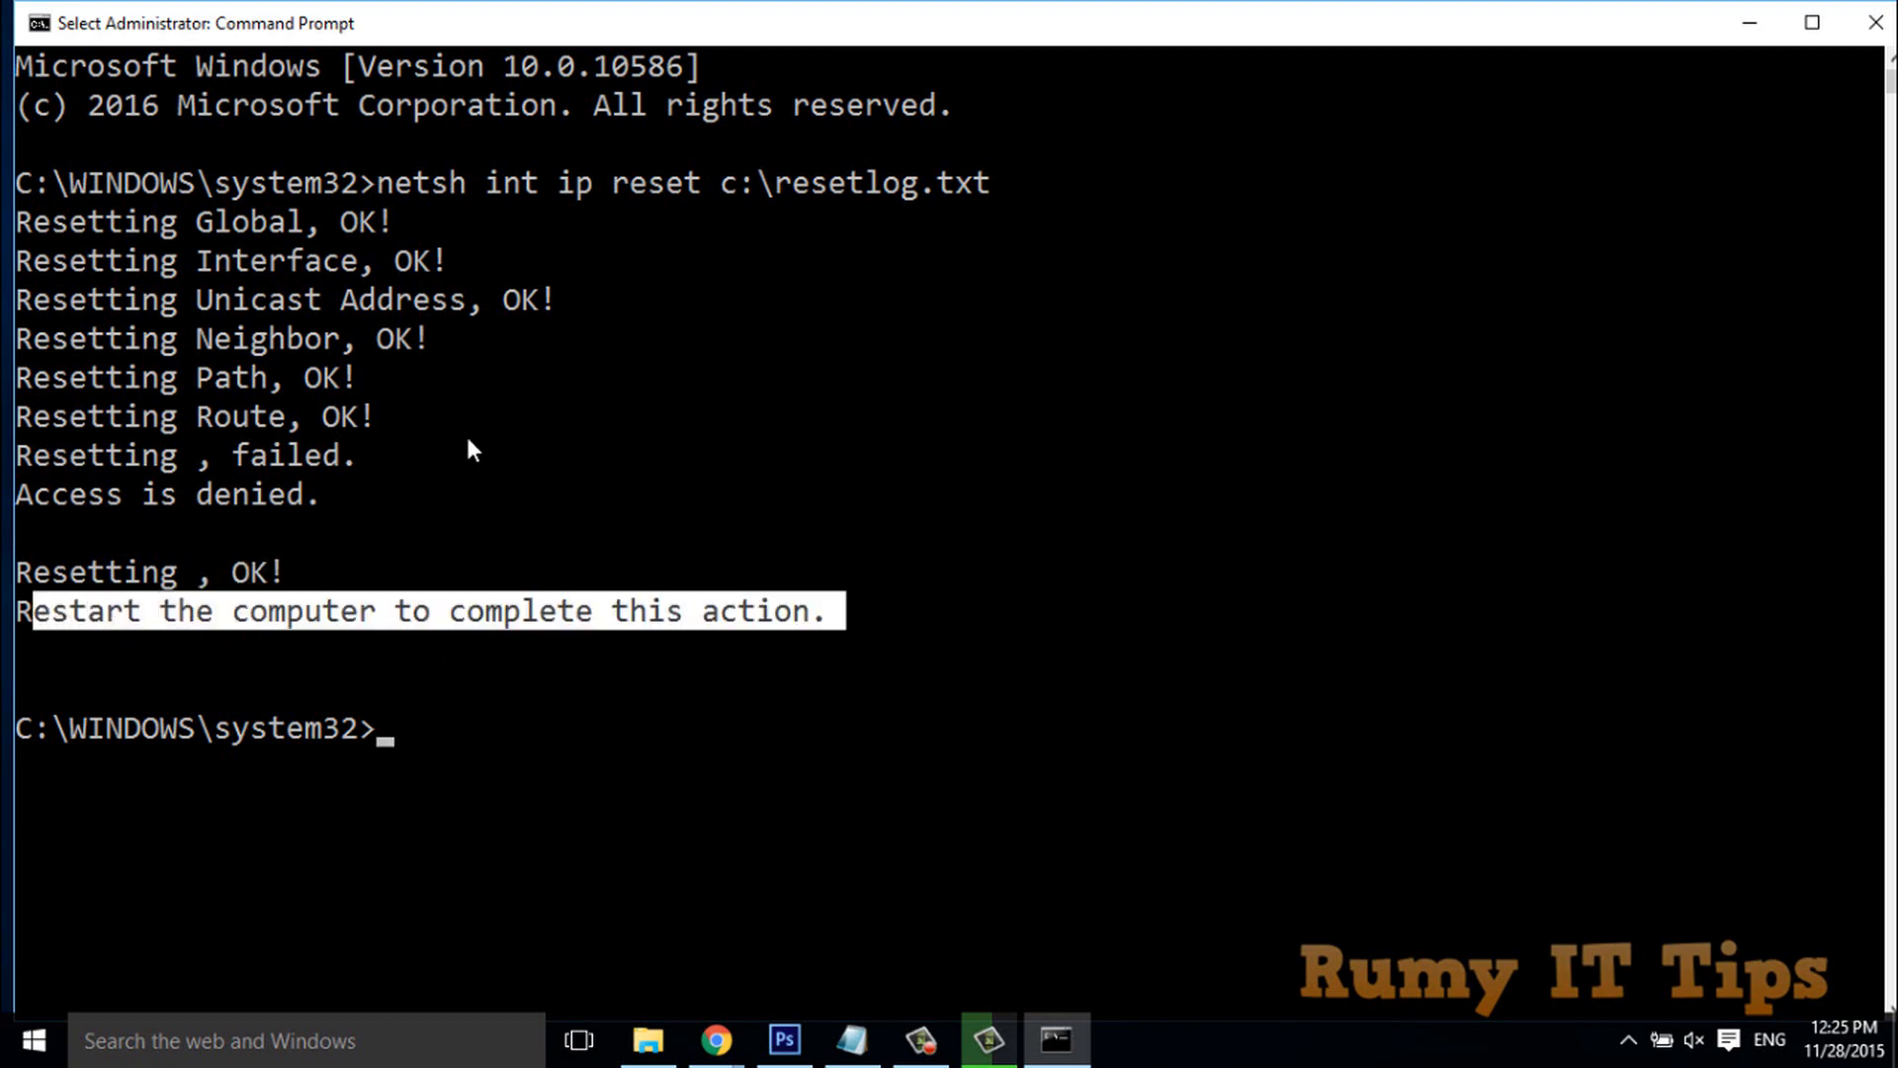
pyautogui.moveTo(320, 491)
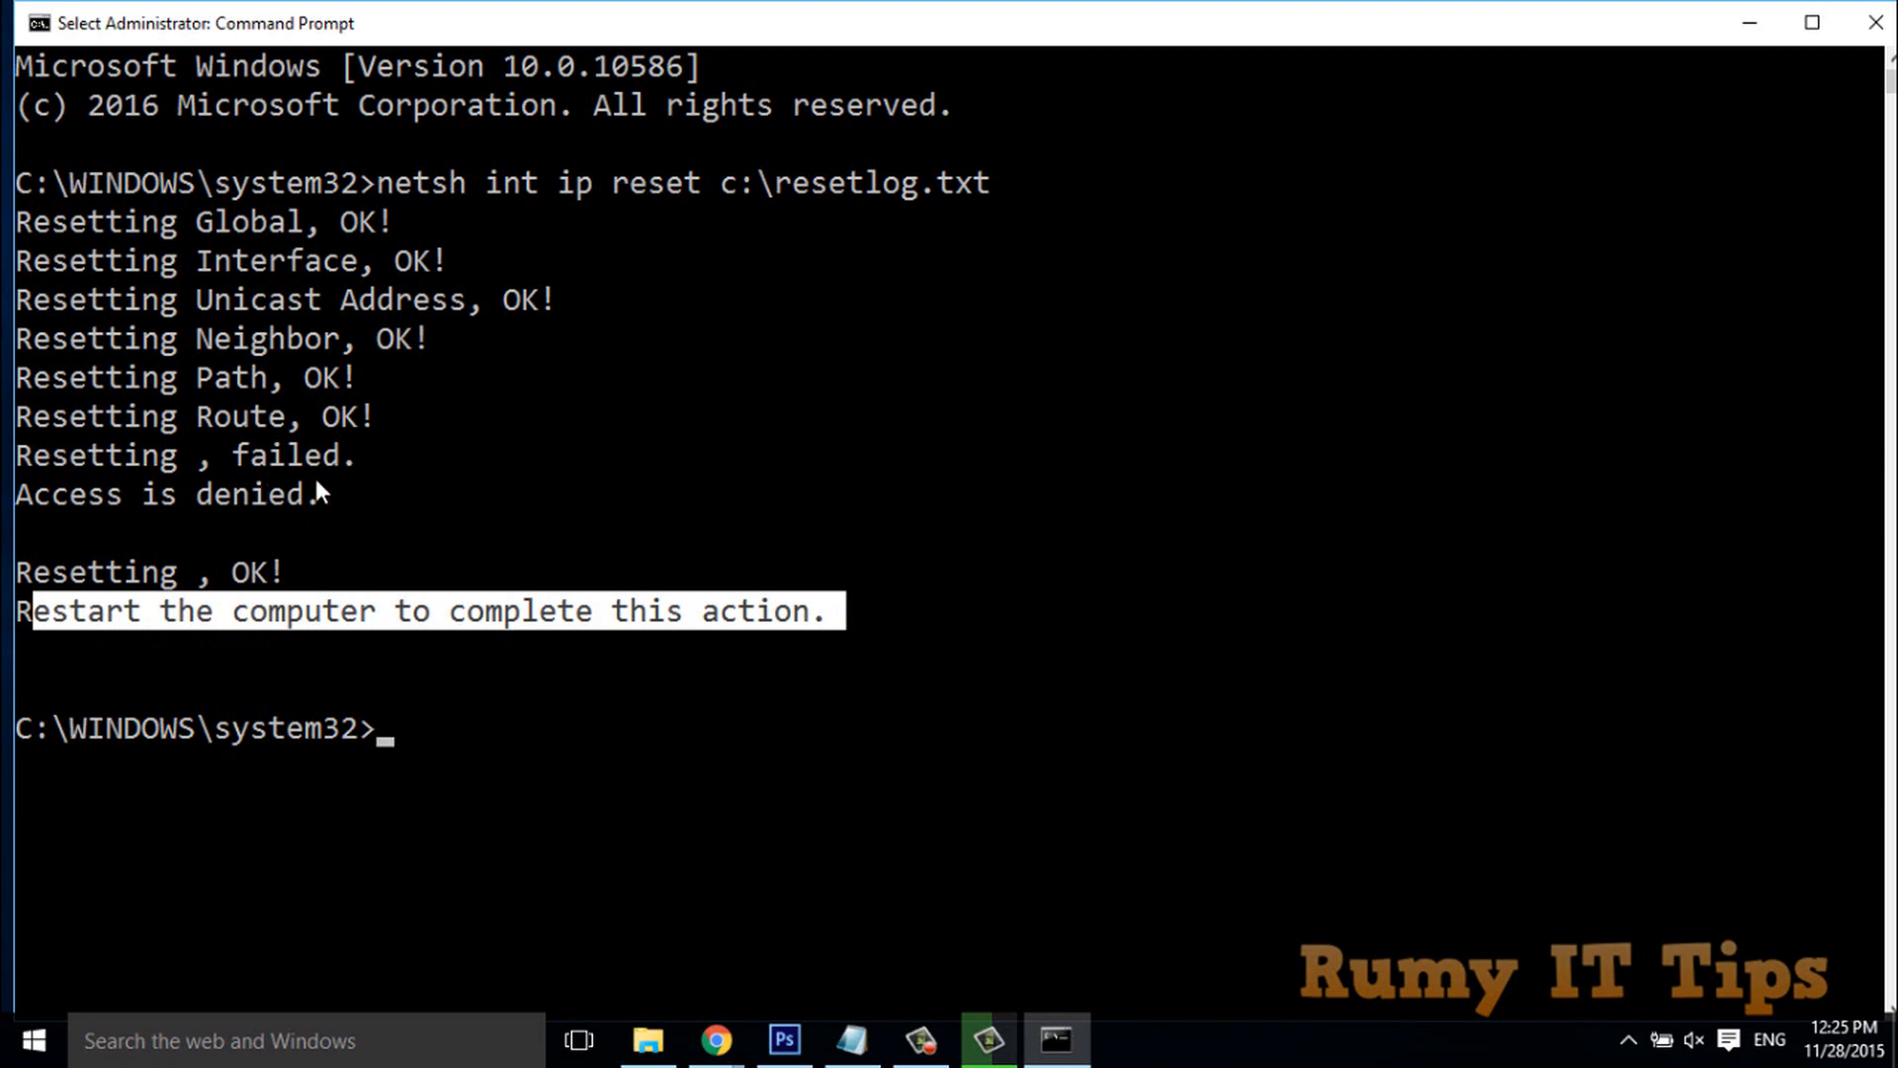
pyautogui.moveTo(254, 690)
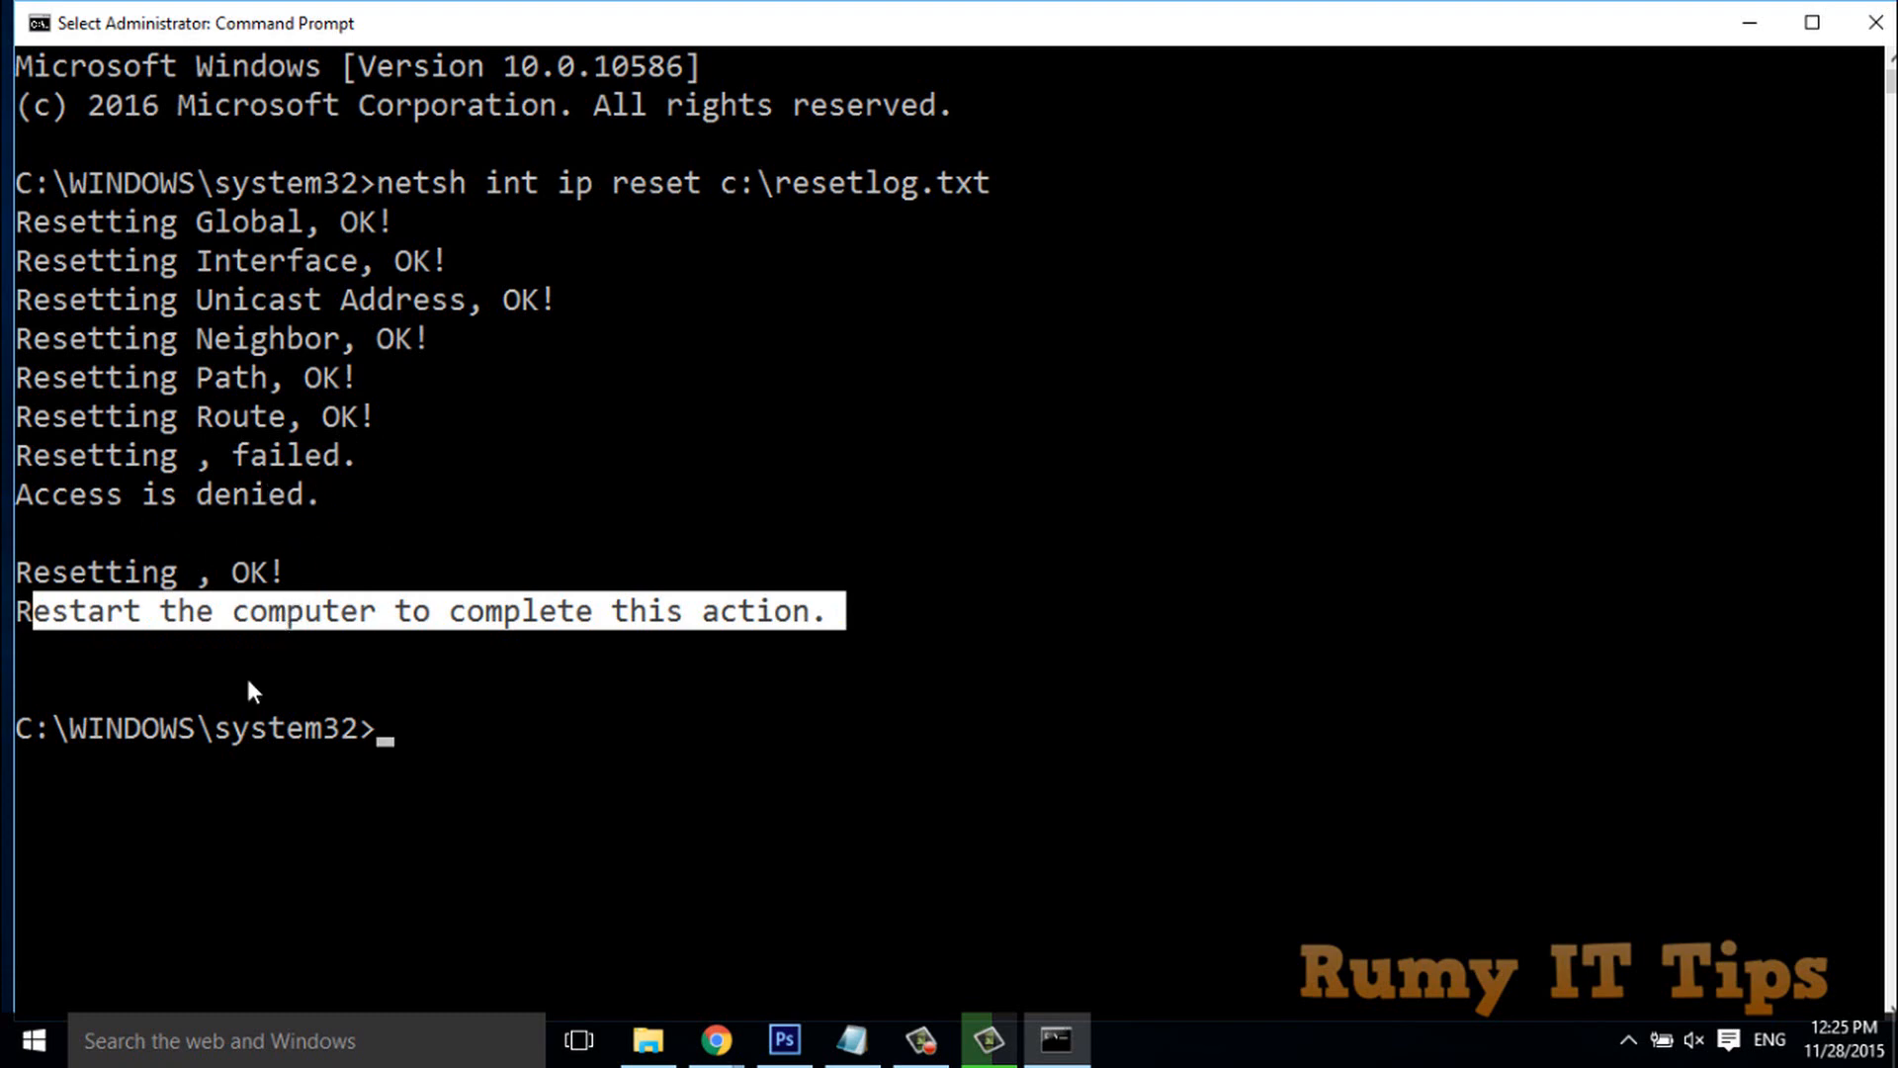
pyautogui.moveTo(232, 654)
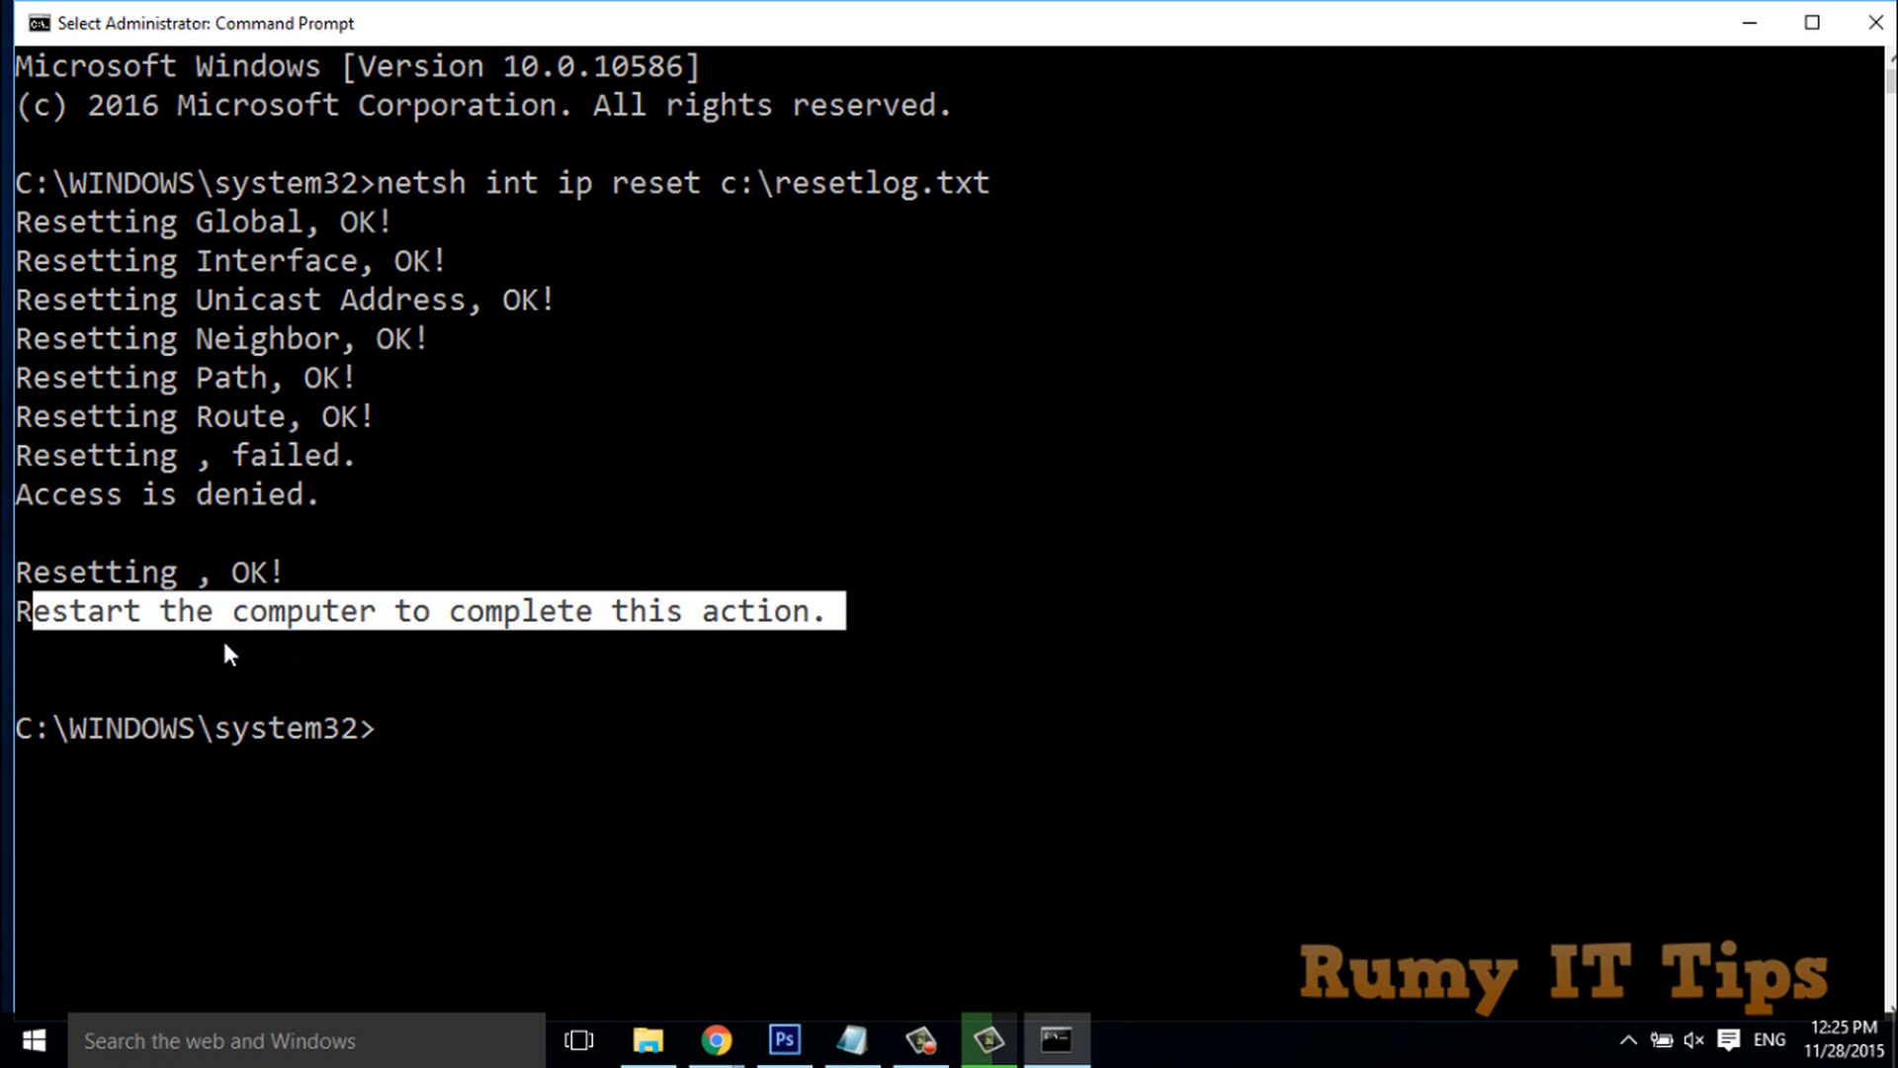
pyautogui.moveTo(770, 642)
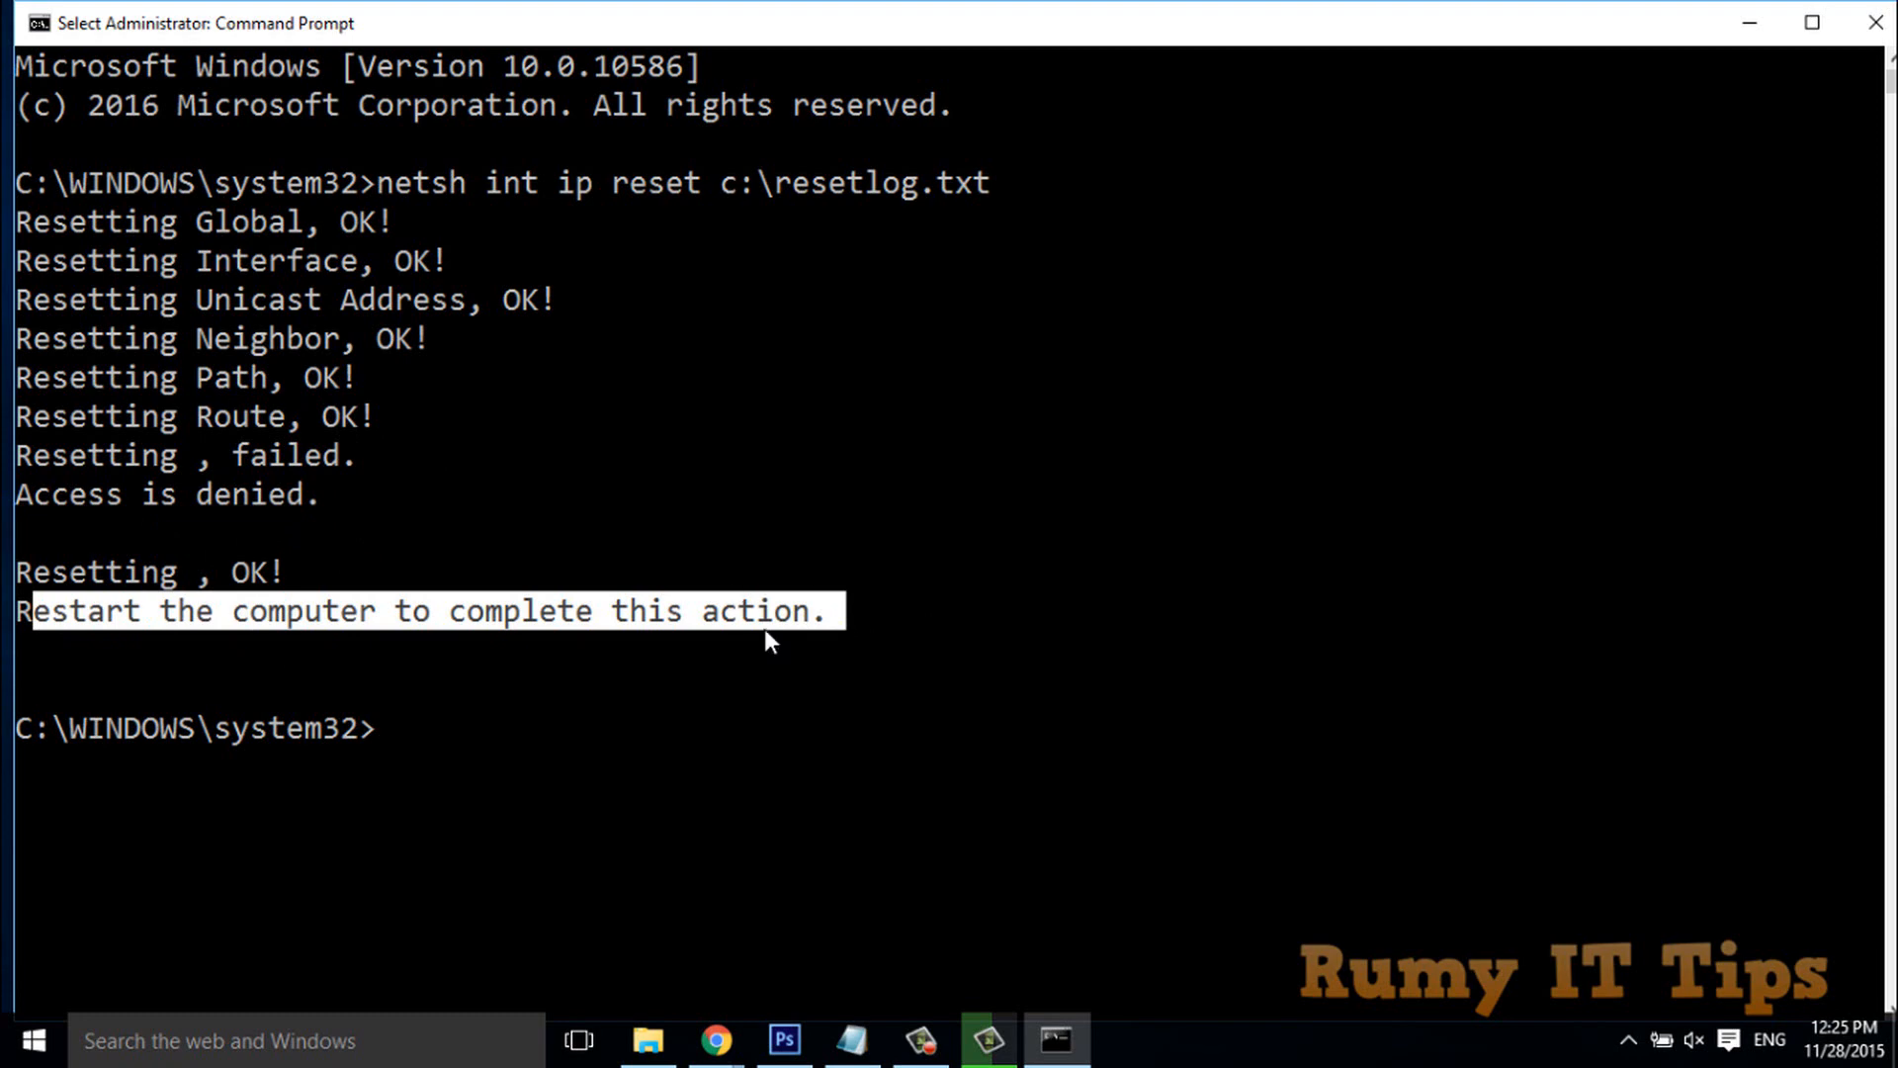
pyautogui.moveTo(1703, 33)
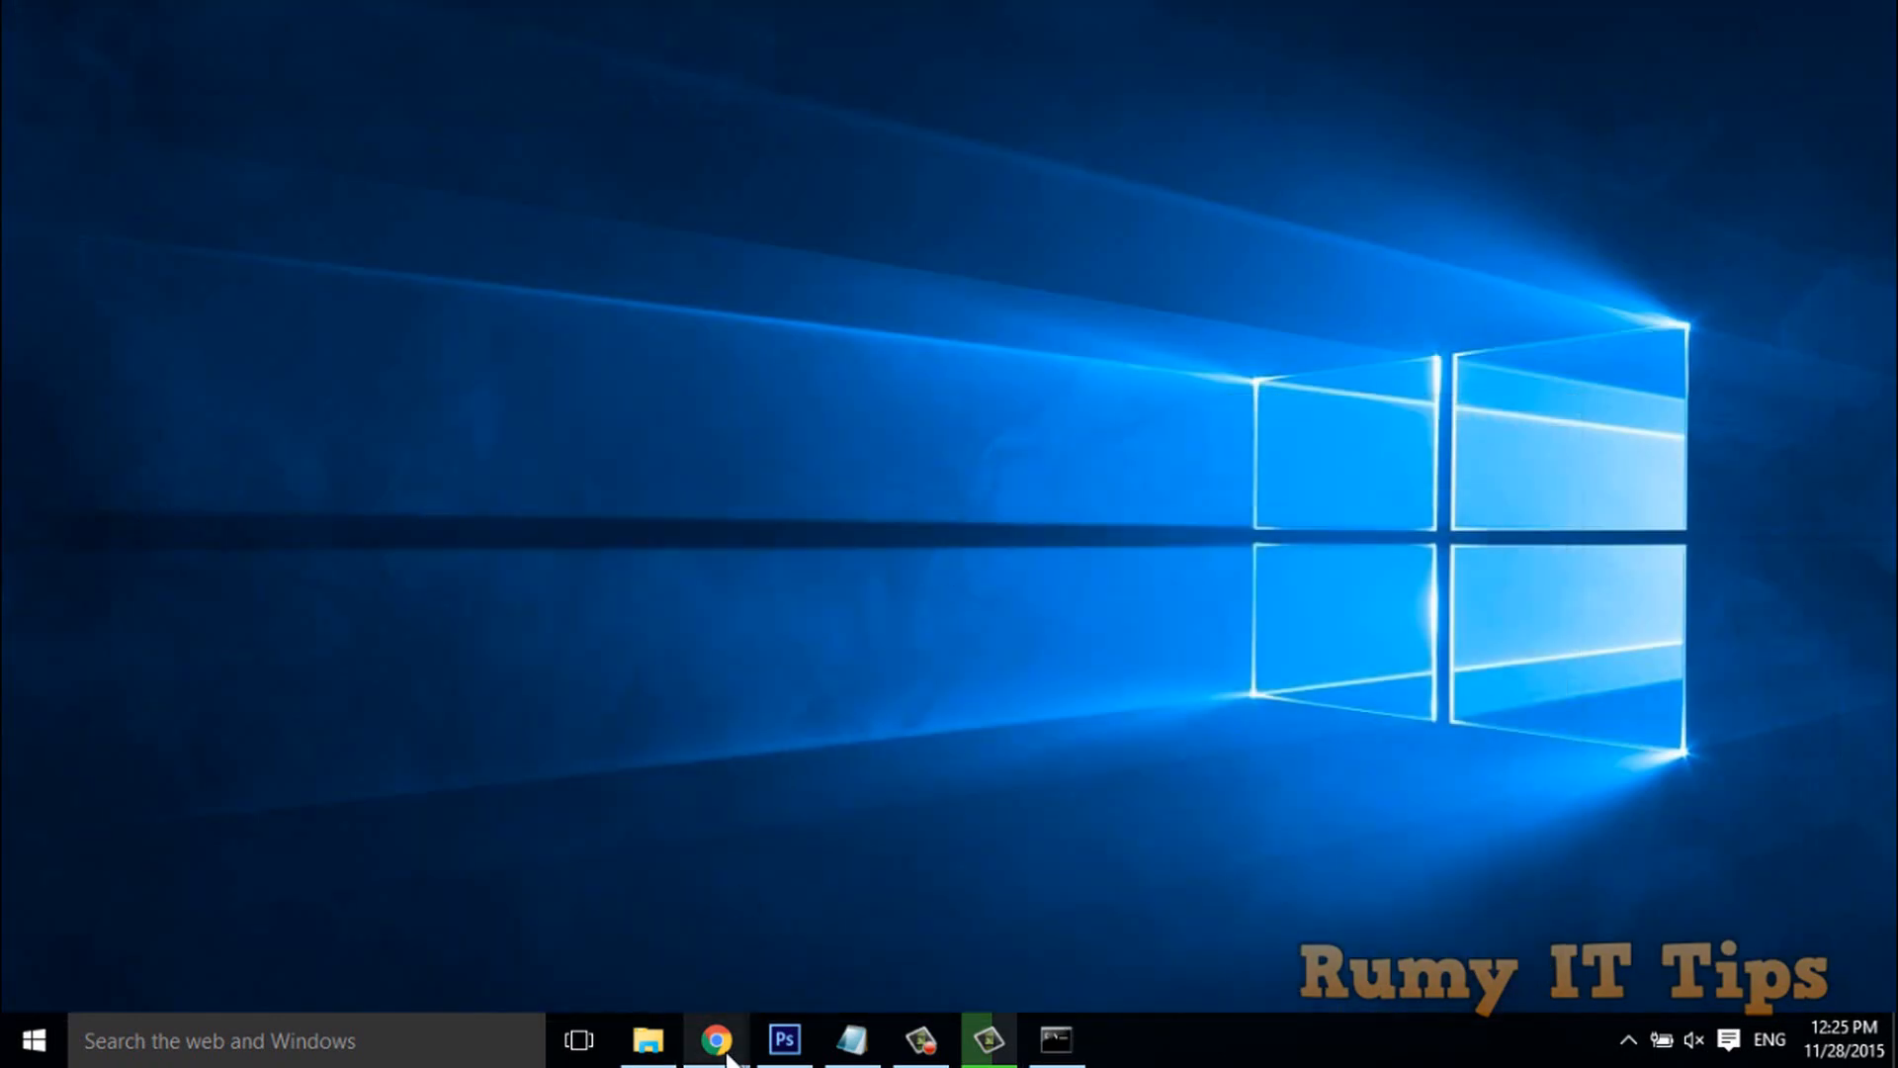
# Return to Chrome's Softpedia Reset TCPIP page and highlight the program title.
pyautogui.click(716, 1040)
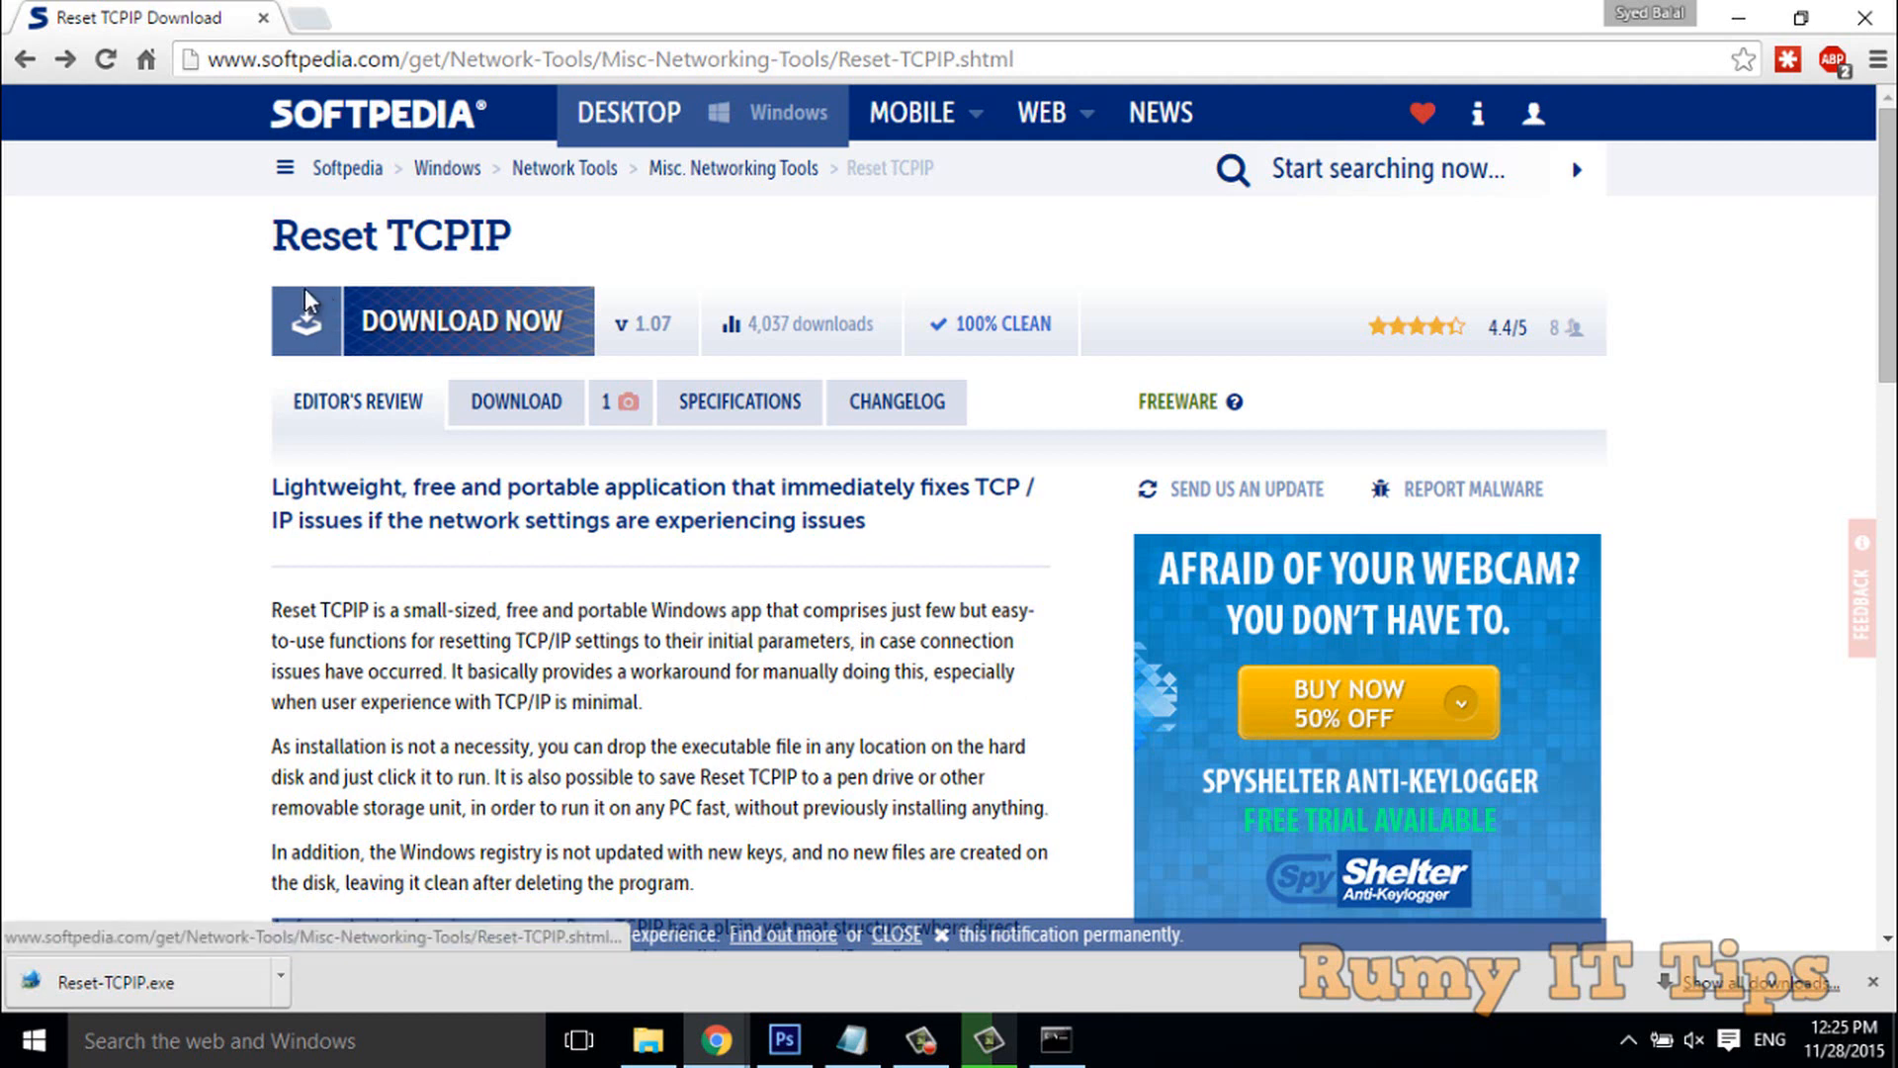
pyautogui.doubleClick(389, 235)
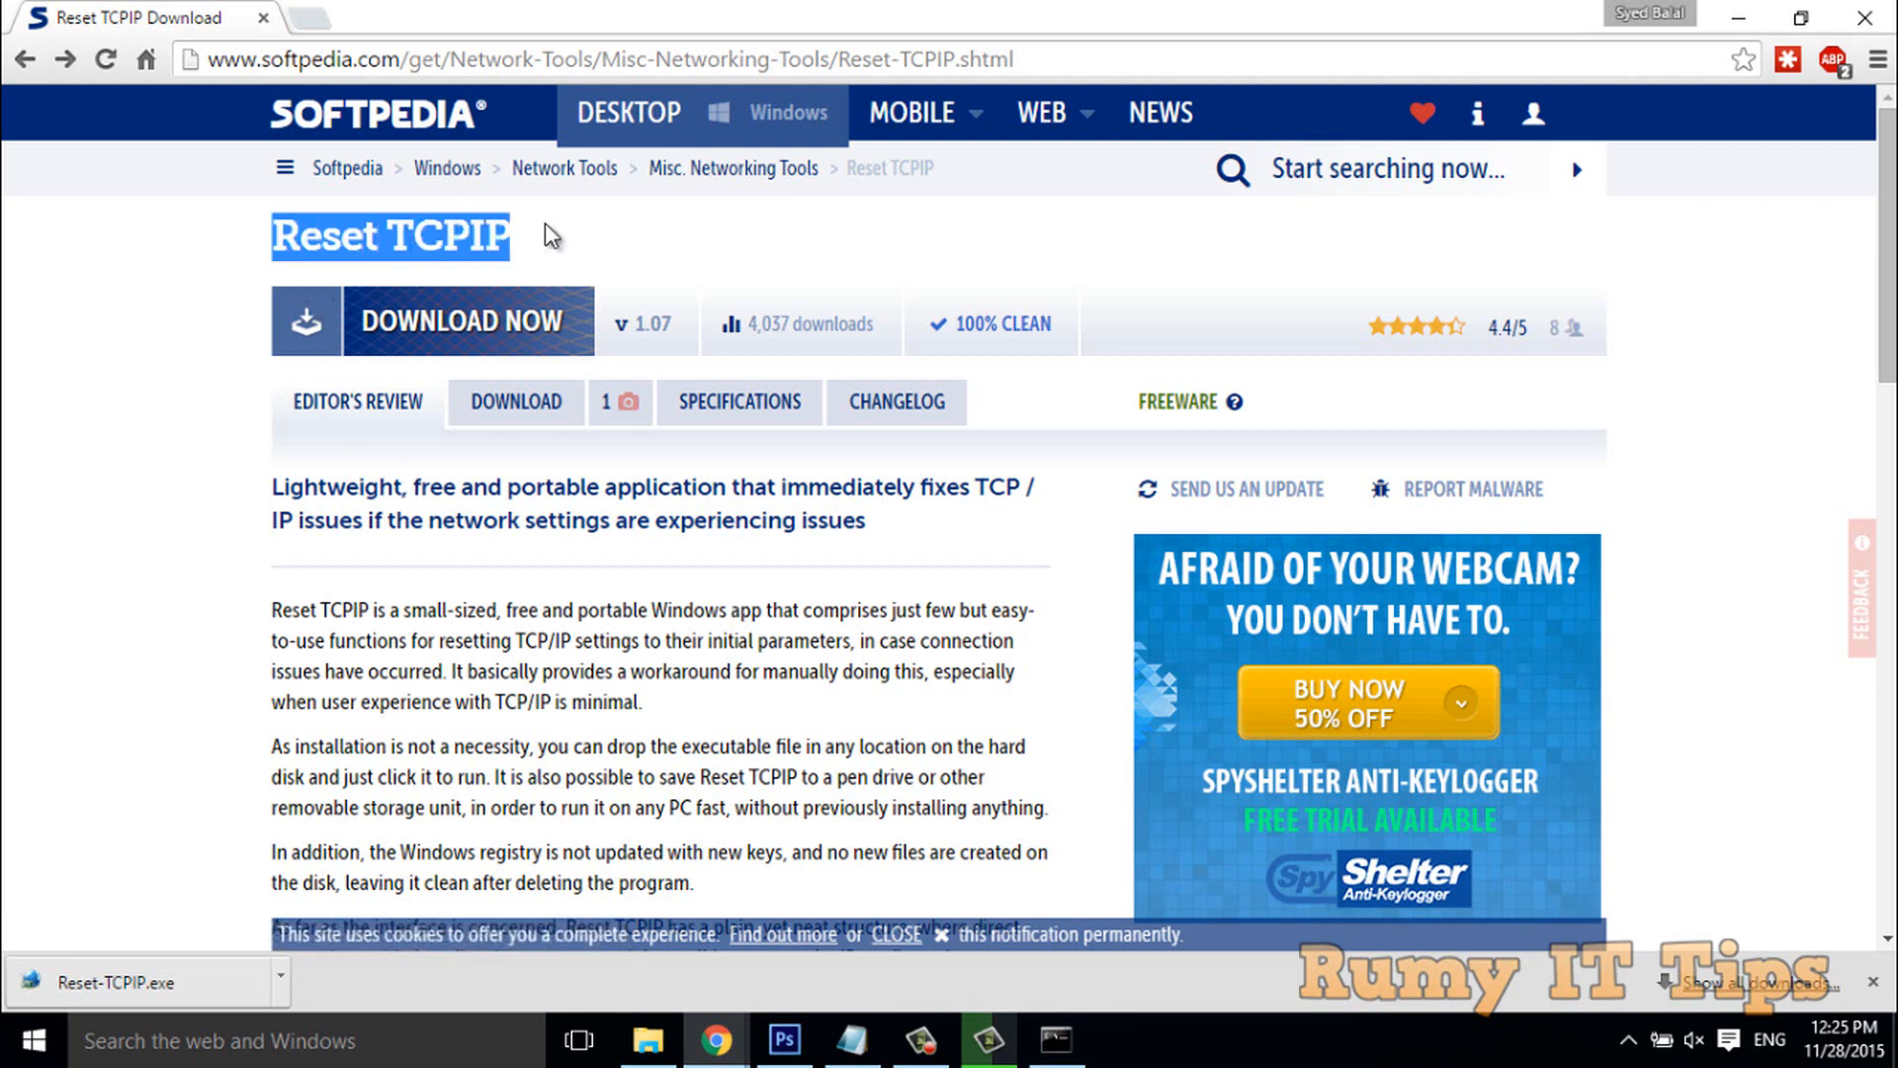
pyautogui.moveTo(388, 135)
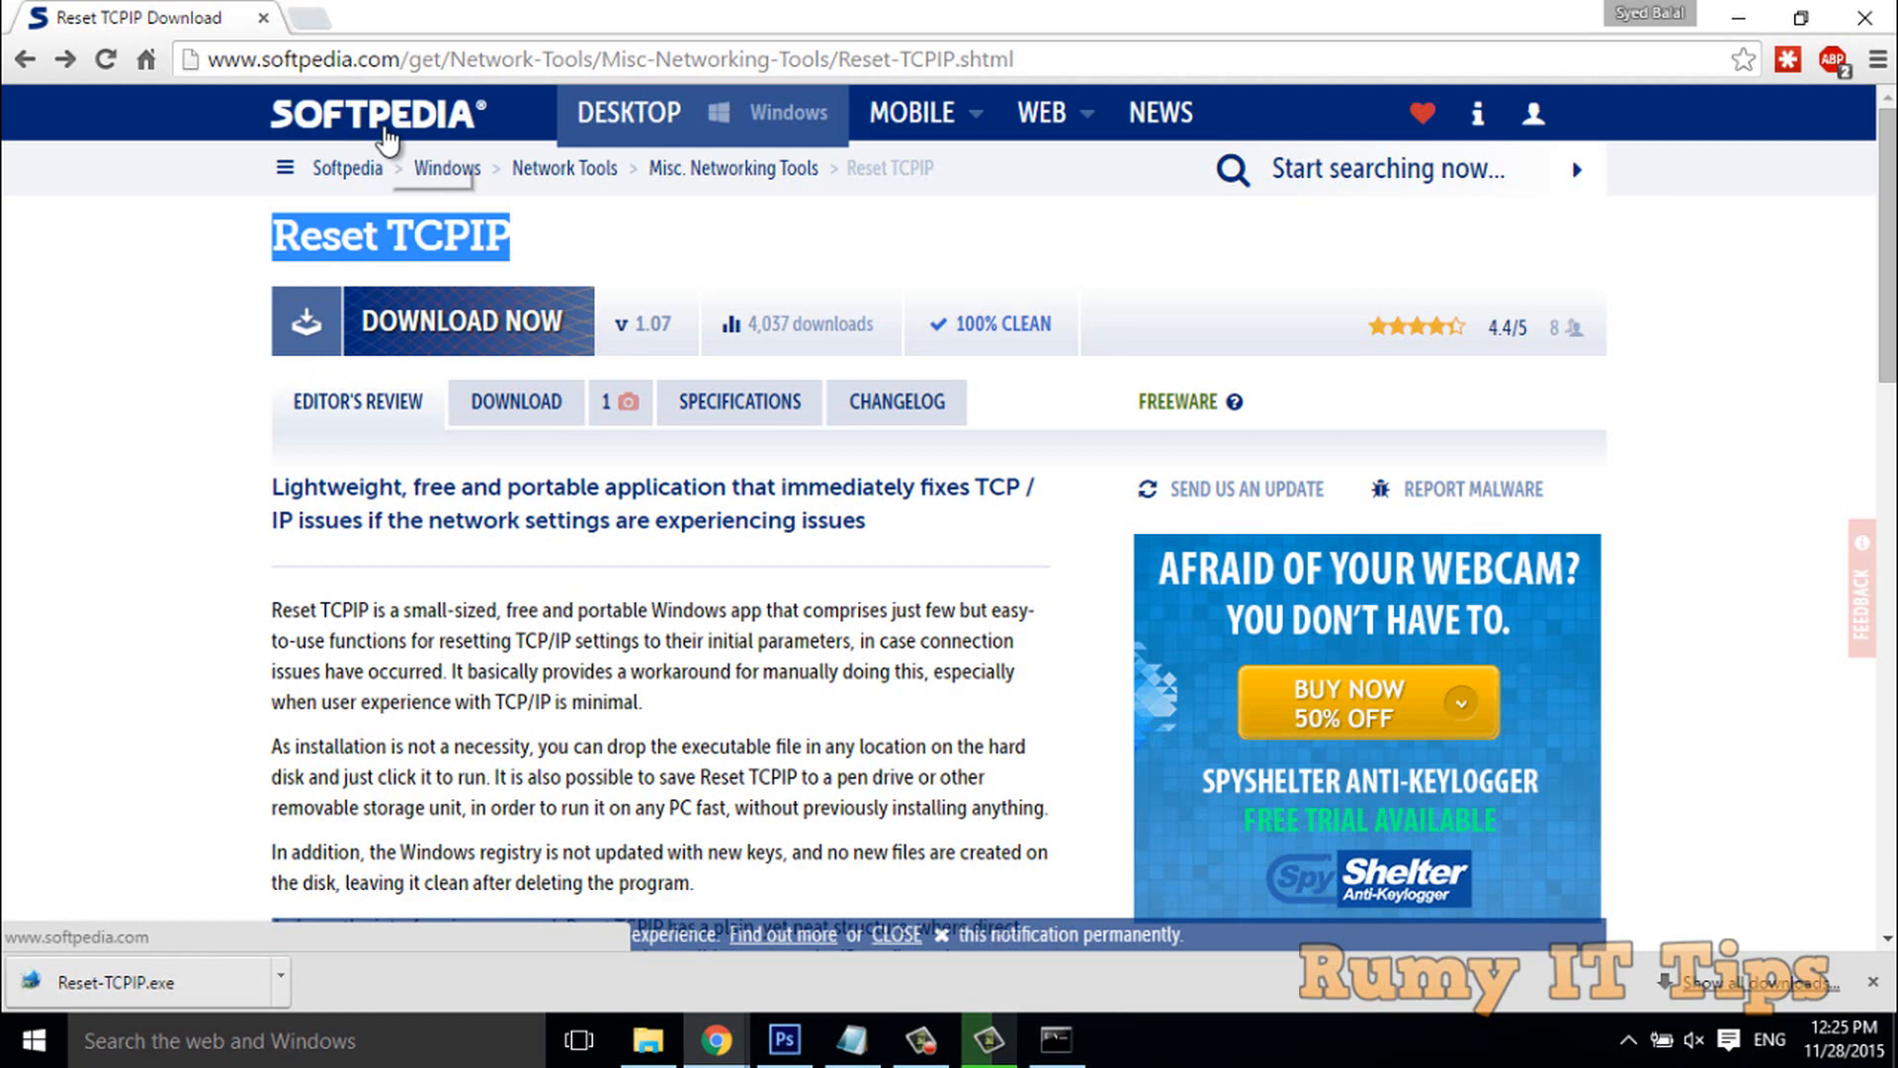
pyautogui.moveTo(347, 168)
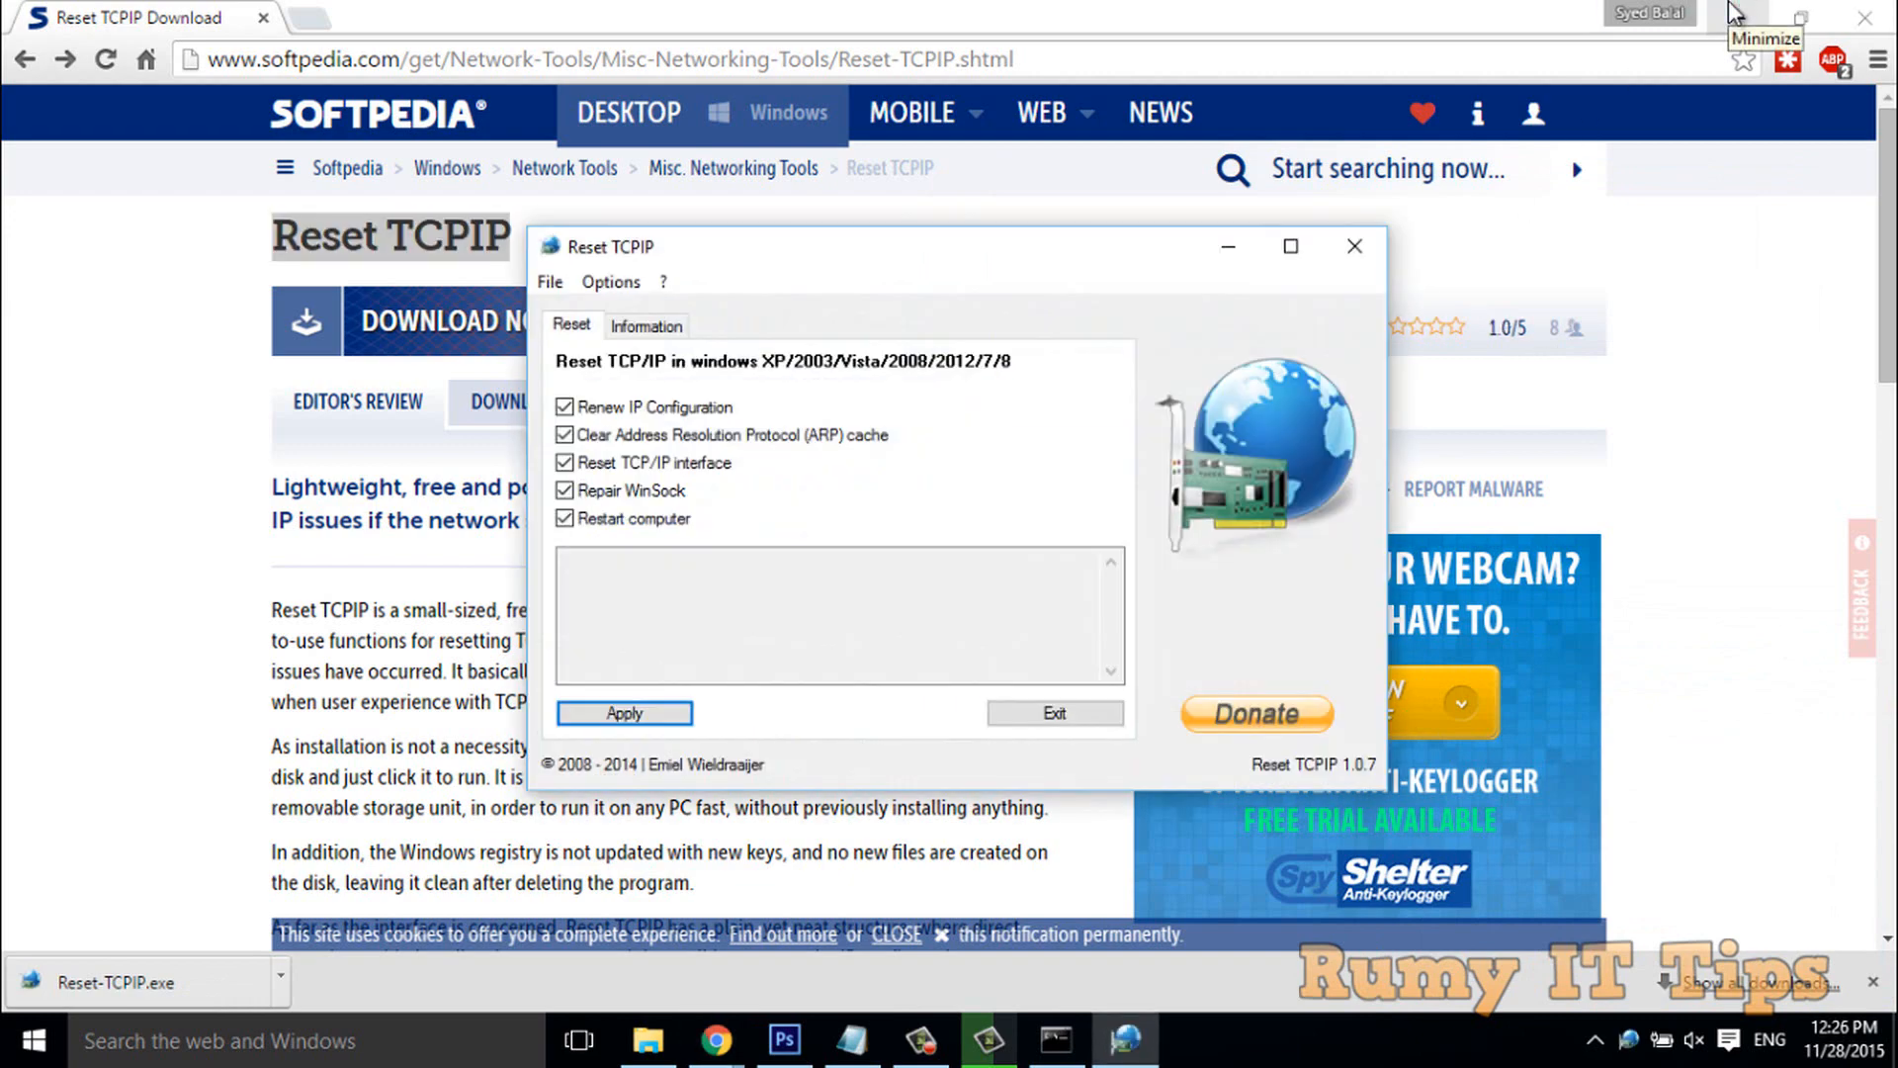
# Minimize the browser and uncheck 'Restart computer' in Reset TCPIP.
pyautogui.click(1762, 14)
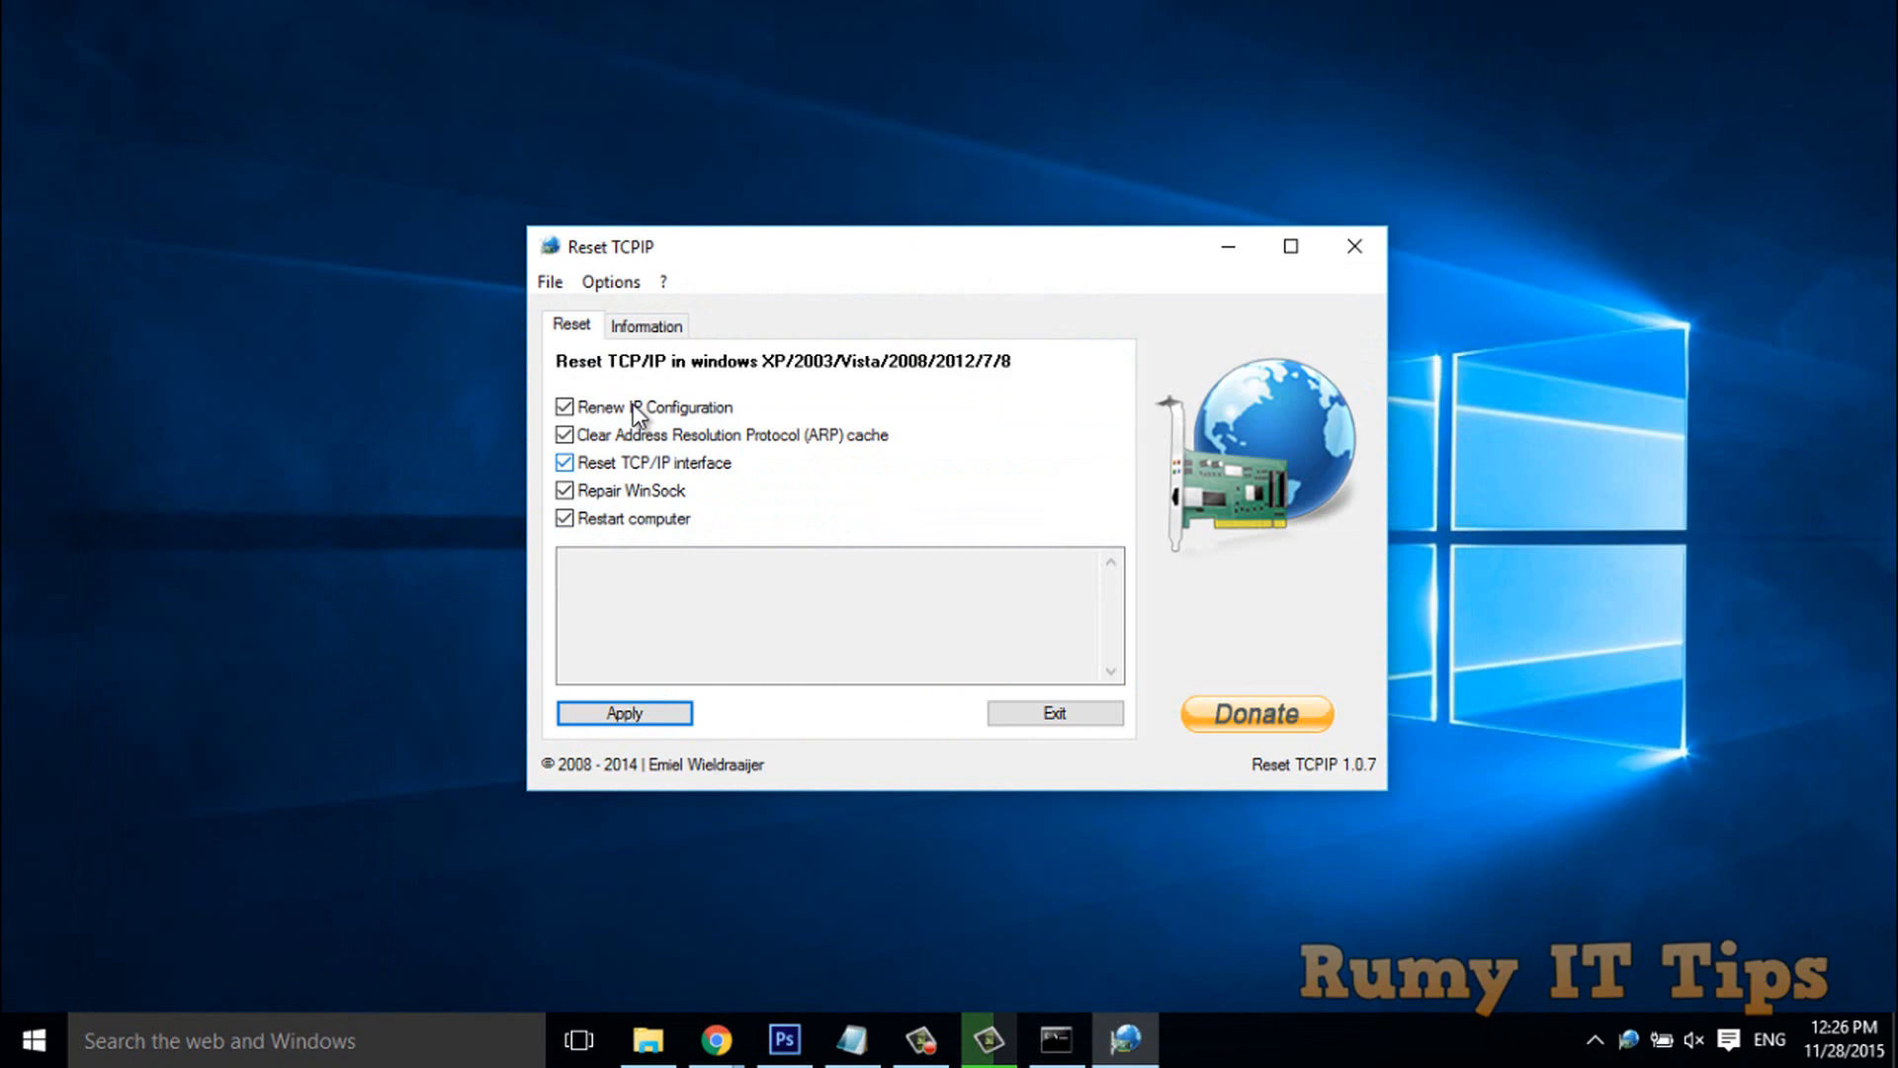
pyautogui.moveTo(647, 367)
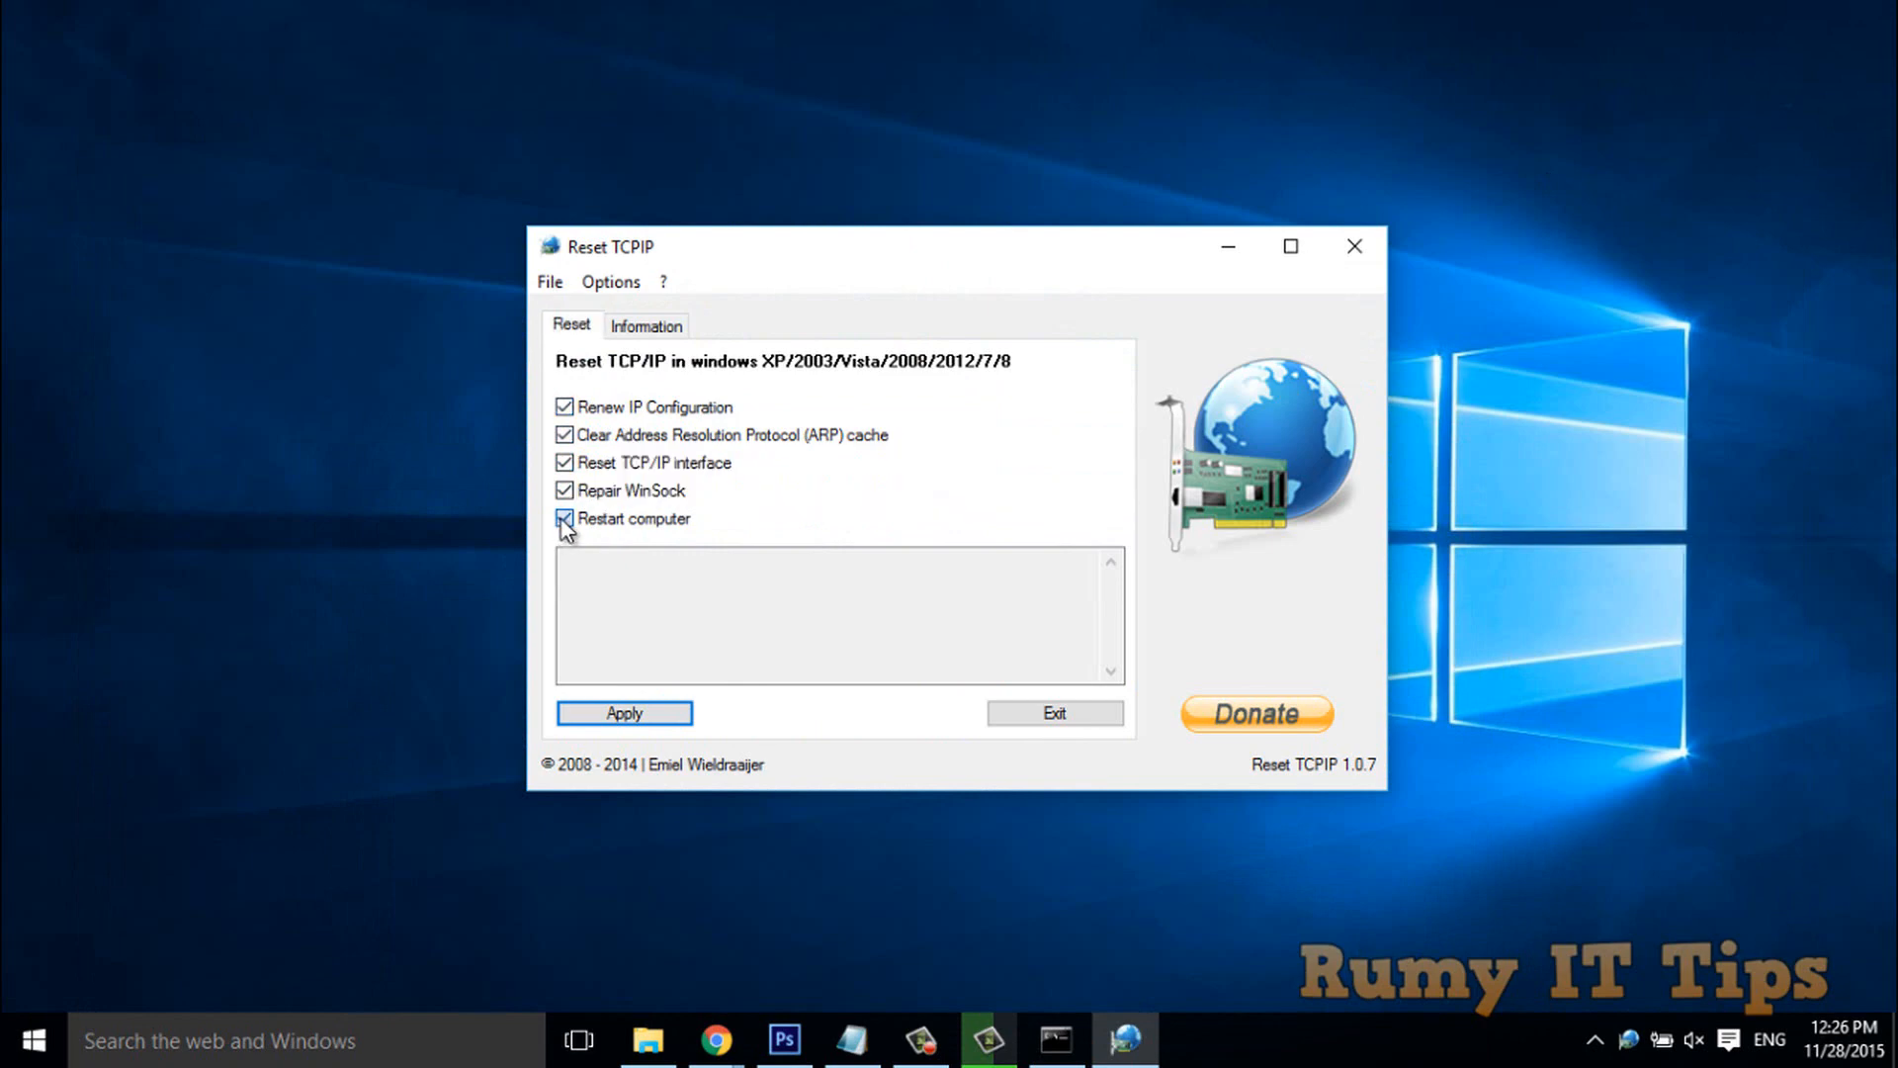
pyautogui.click(562, 518)
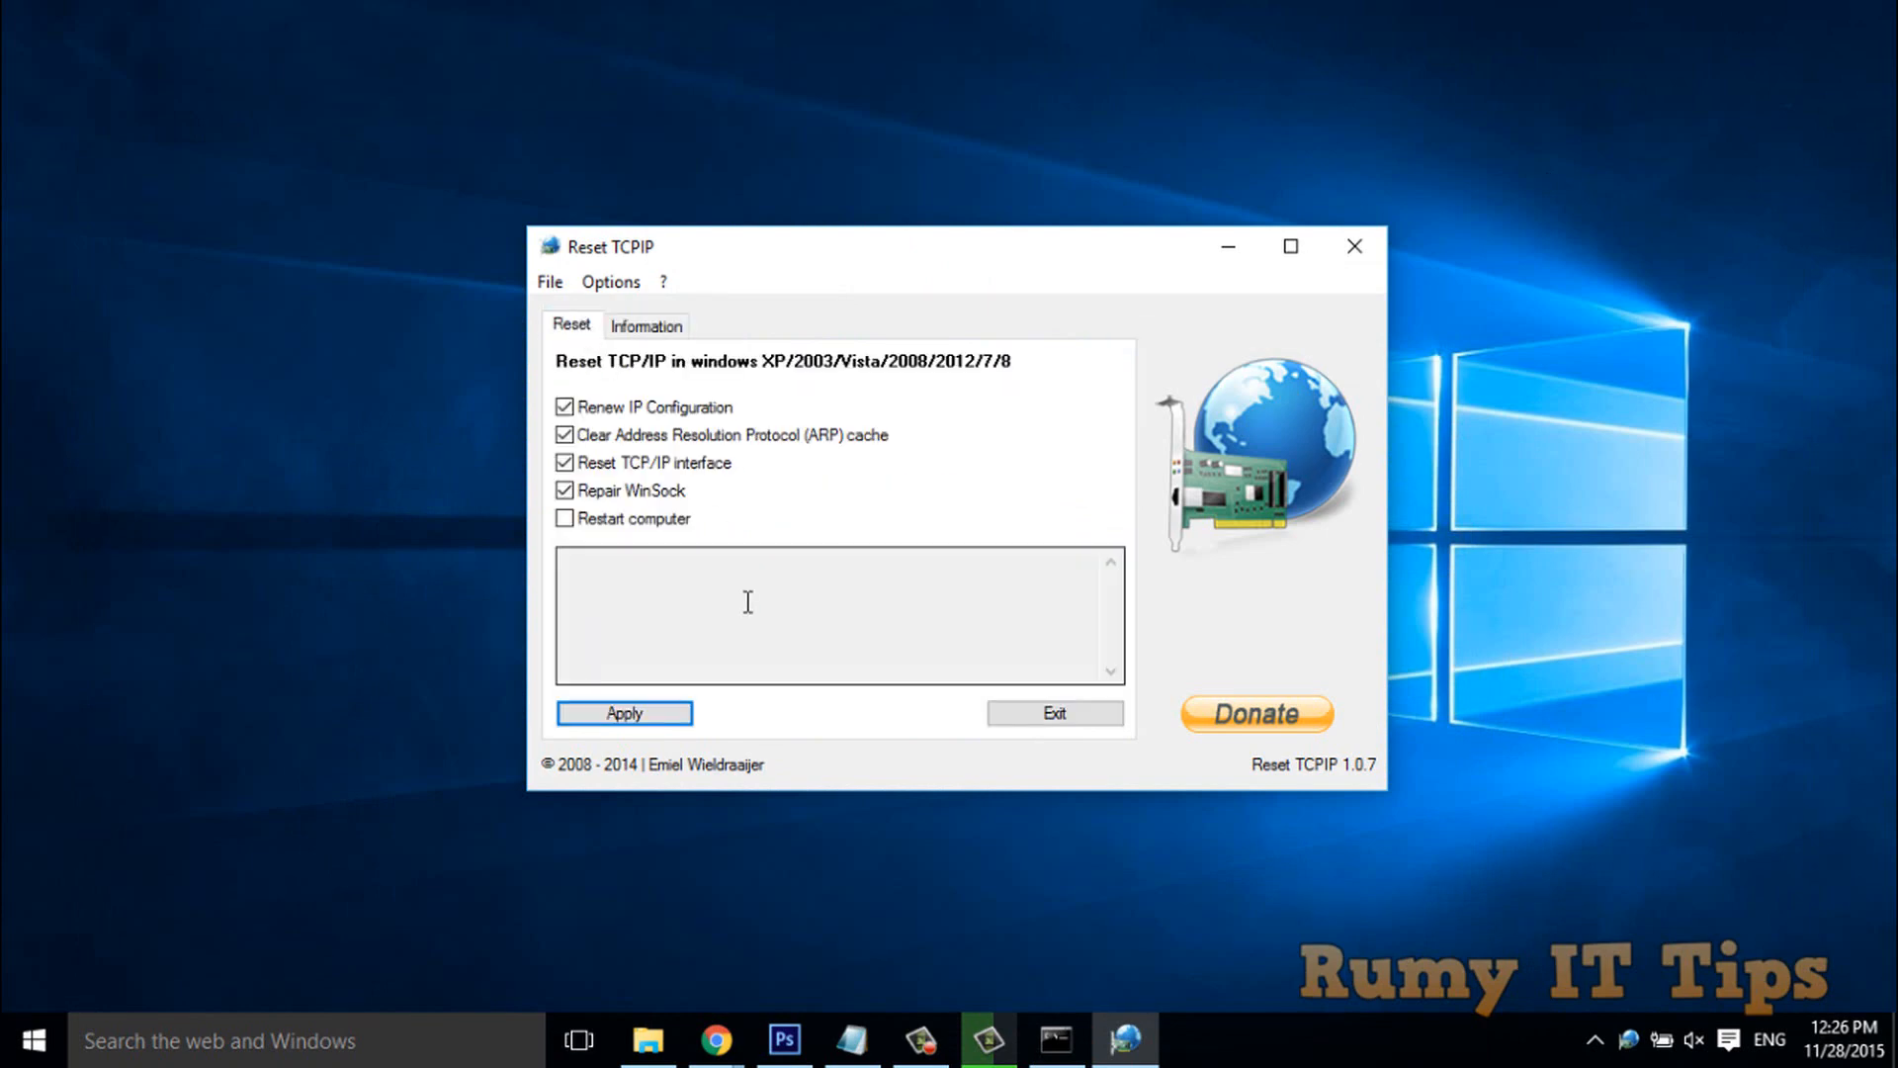
# Apply the selected Reset TCPIP fixes to renew IP configuration and flush DNS.
pyautogui.click(624, 713)
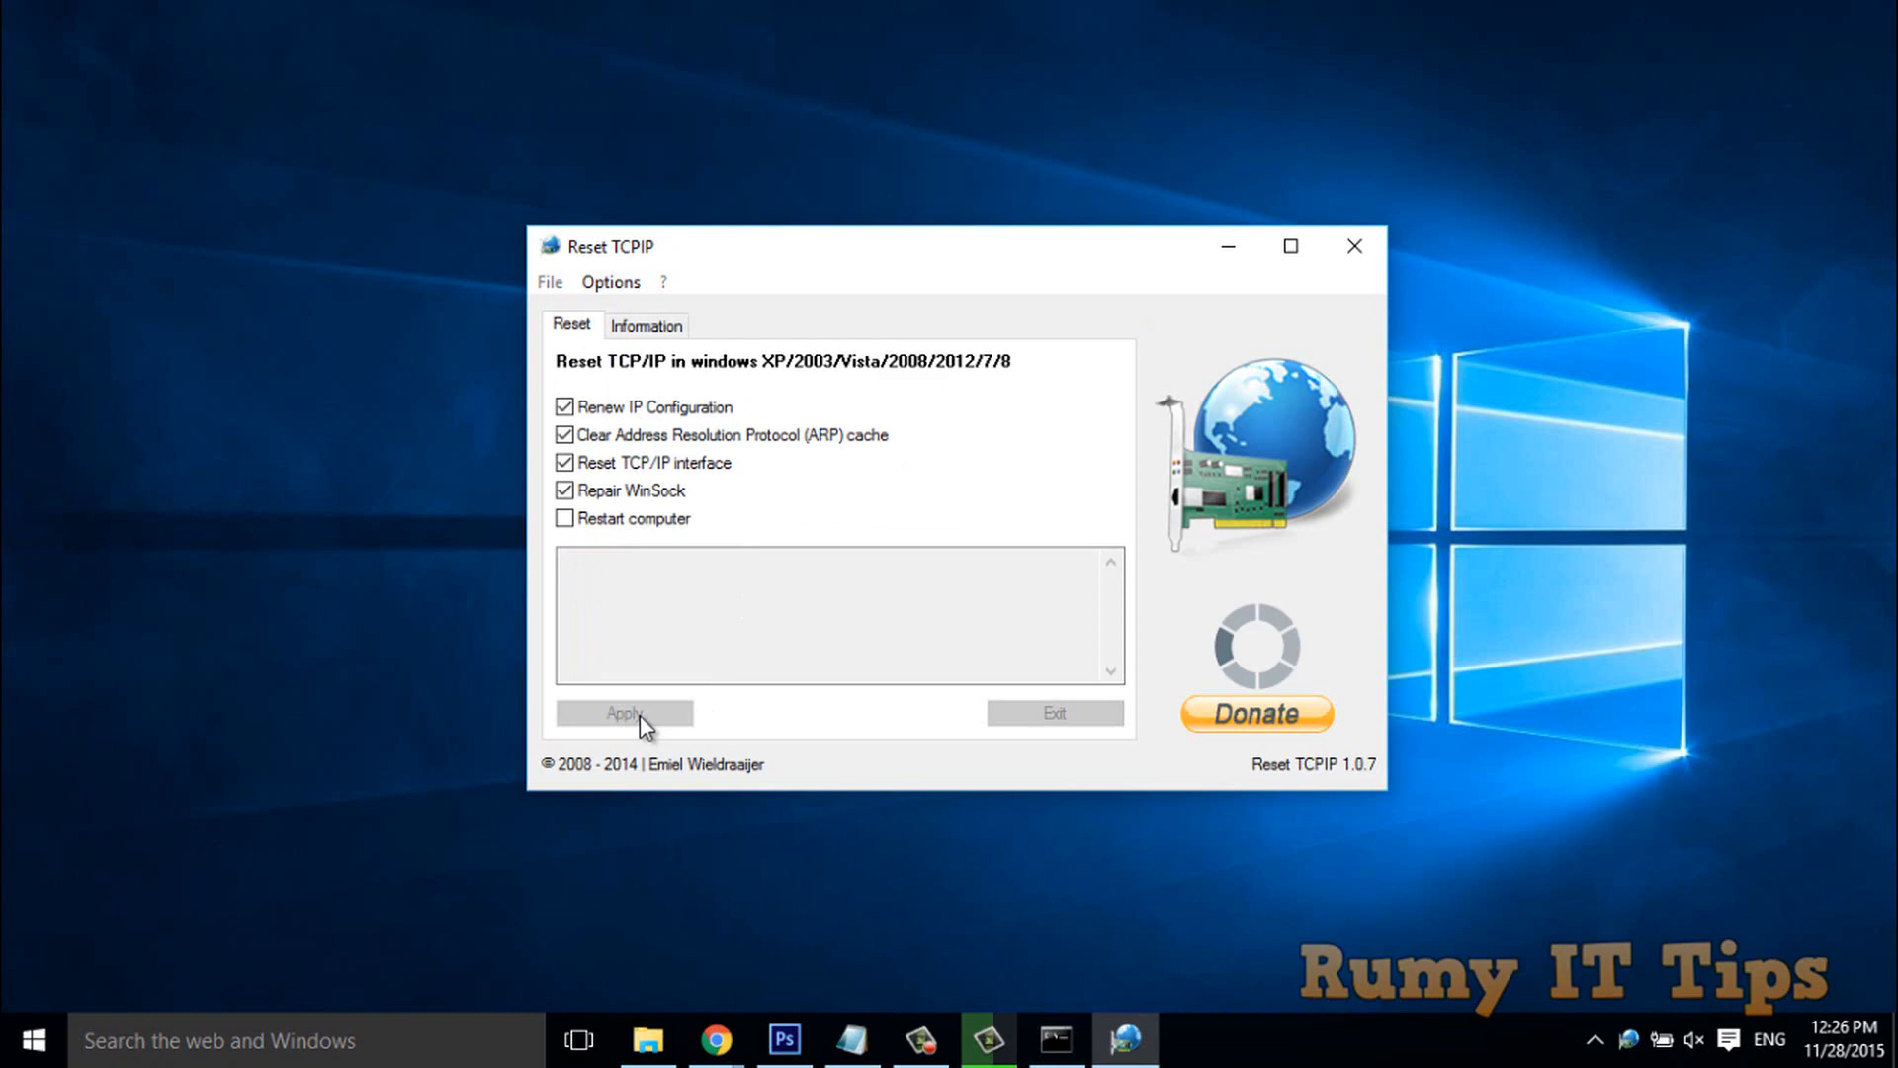
pyautogui.click(624, 713)
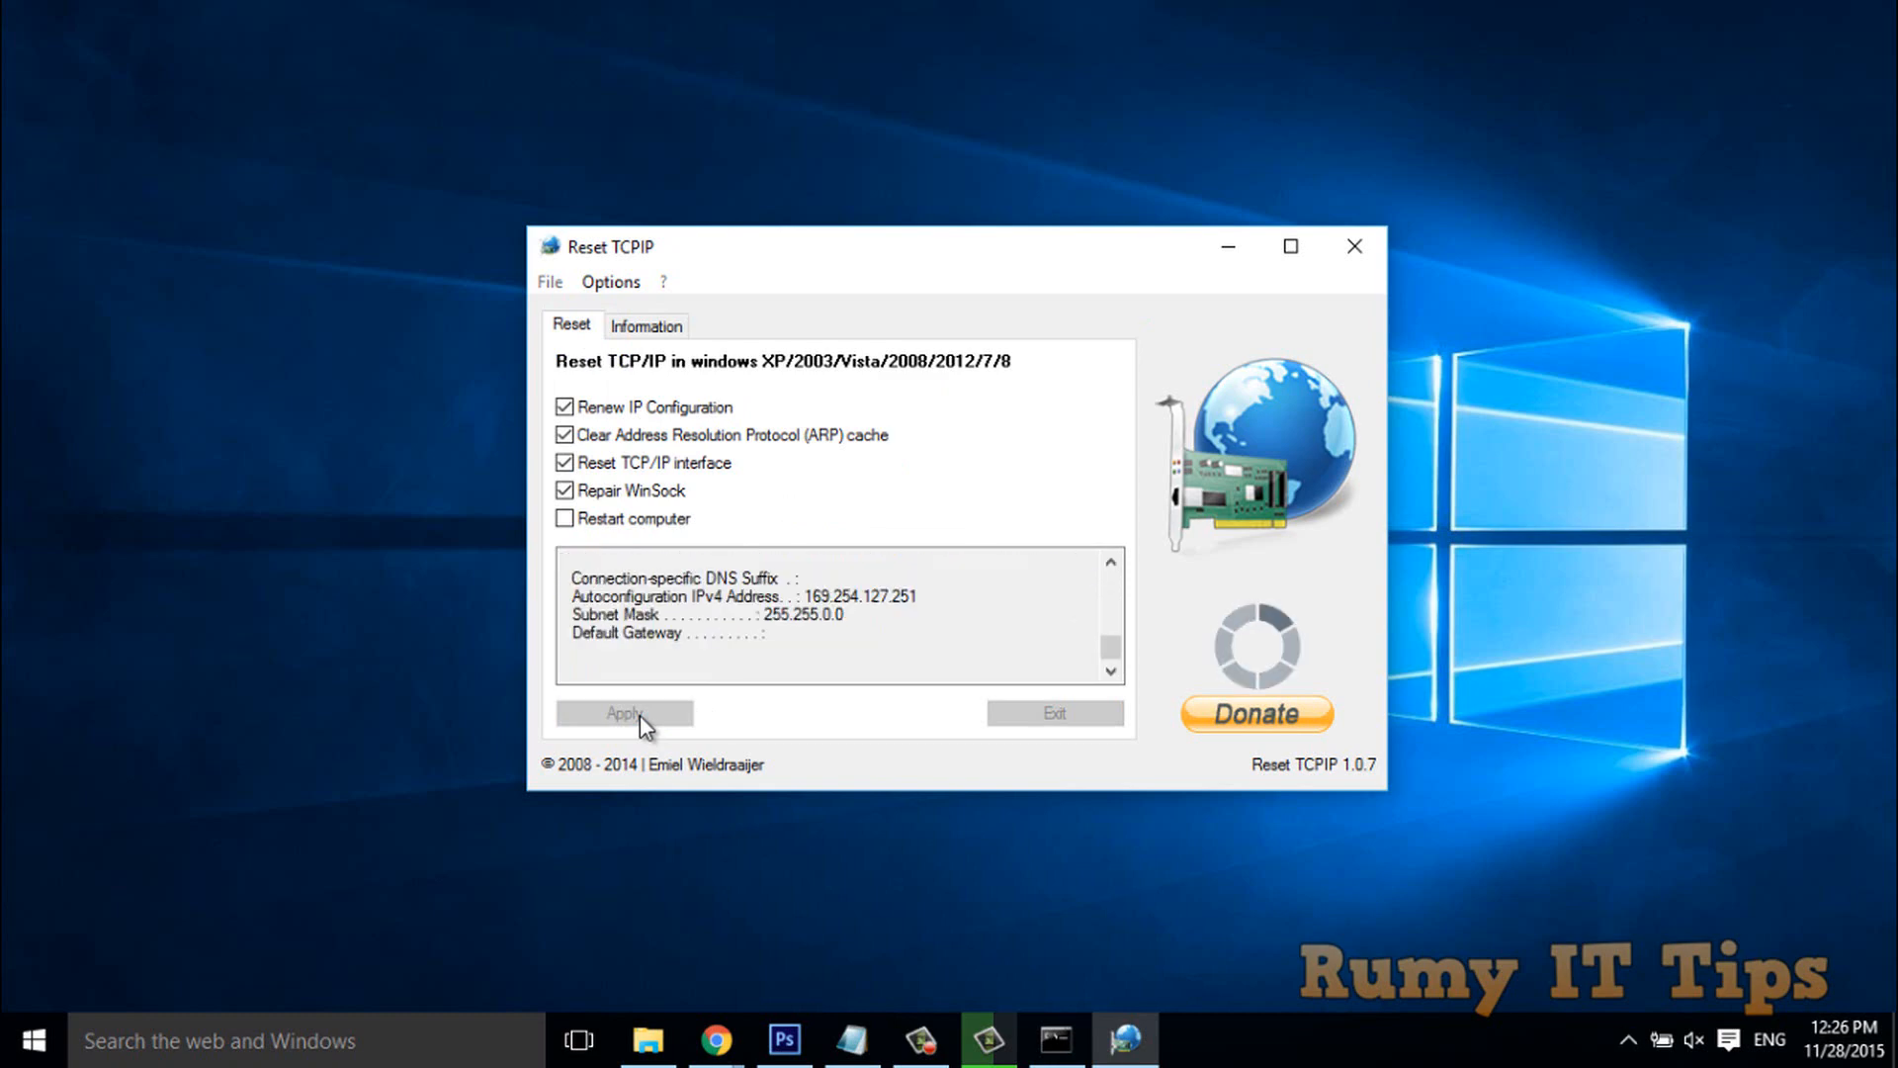
pyautogui.click(624, 711)
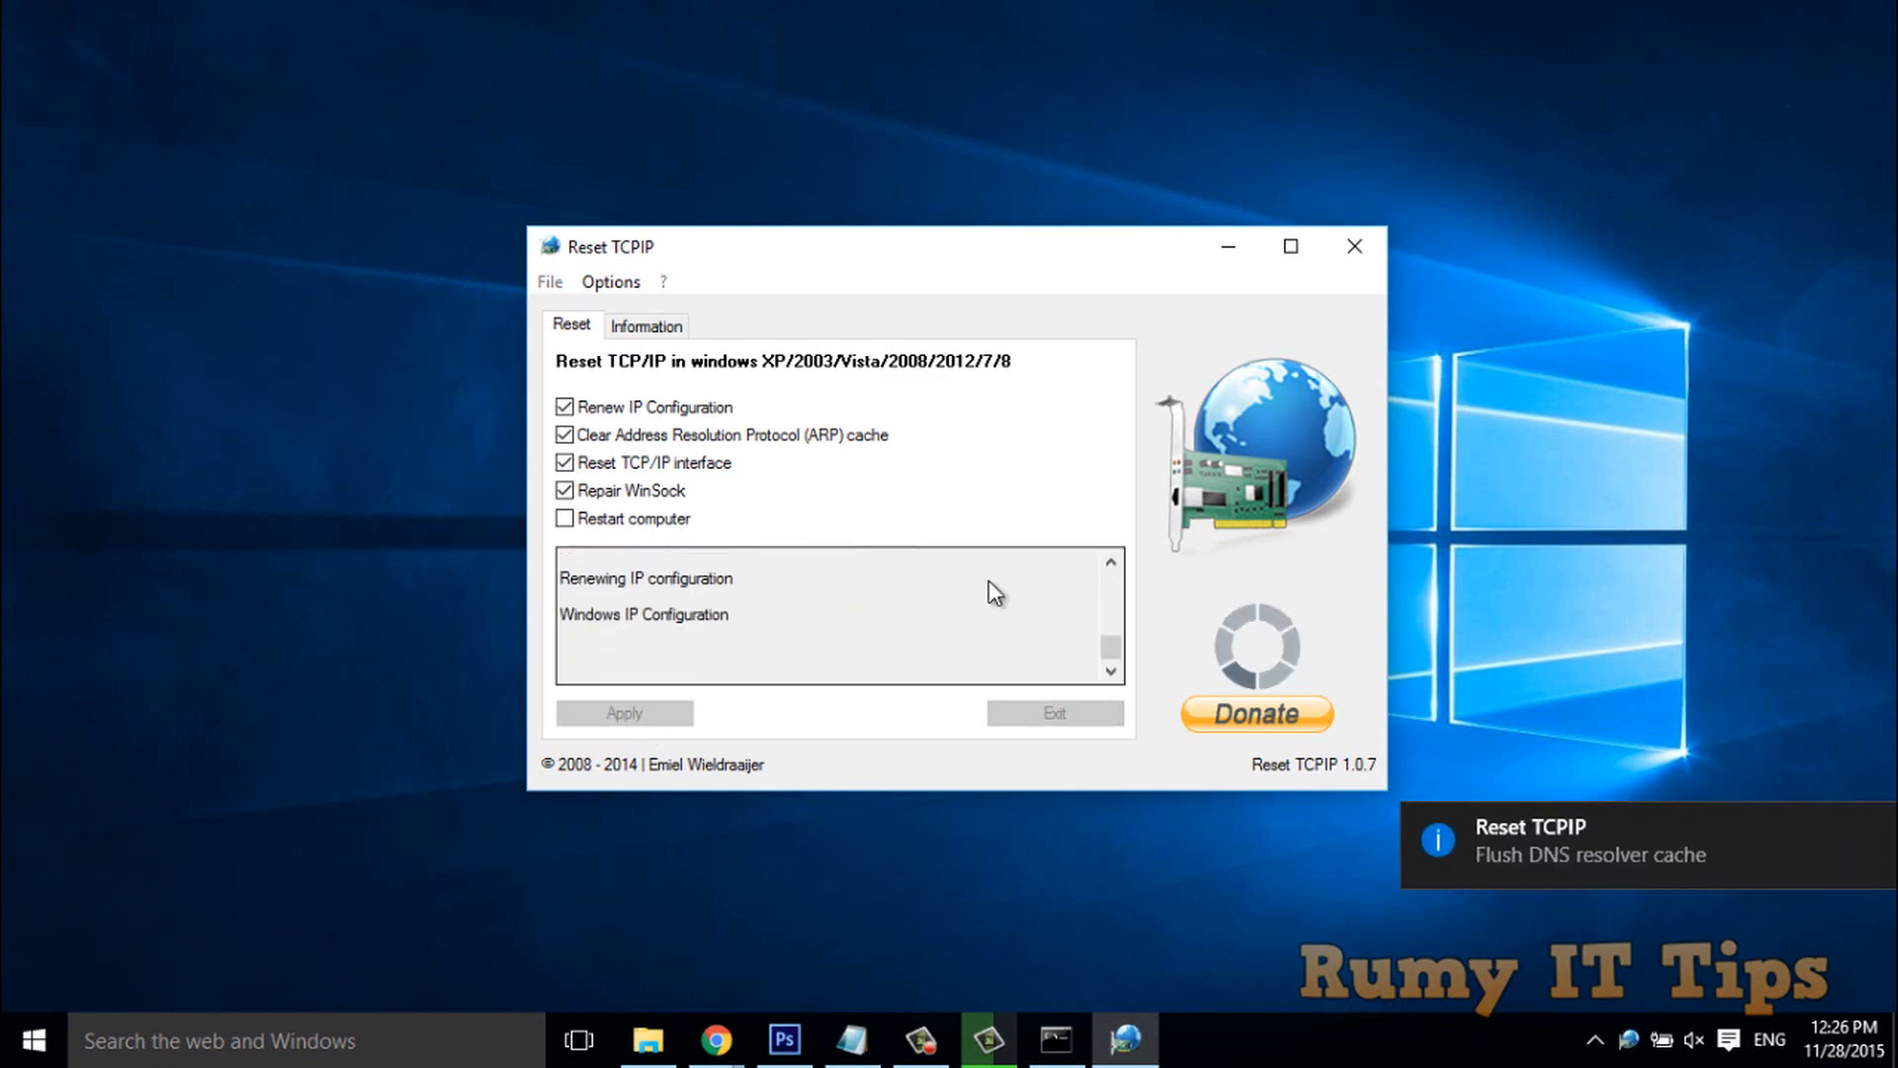
pyautogui.moveTo(1555, 748)
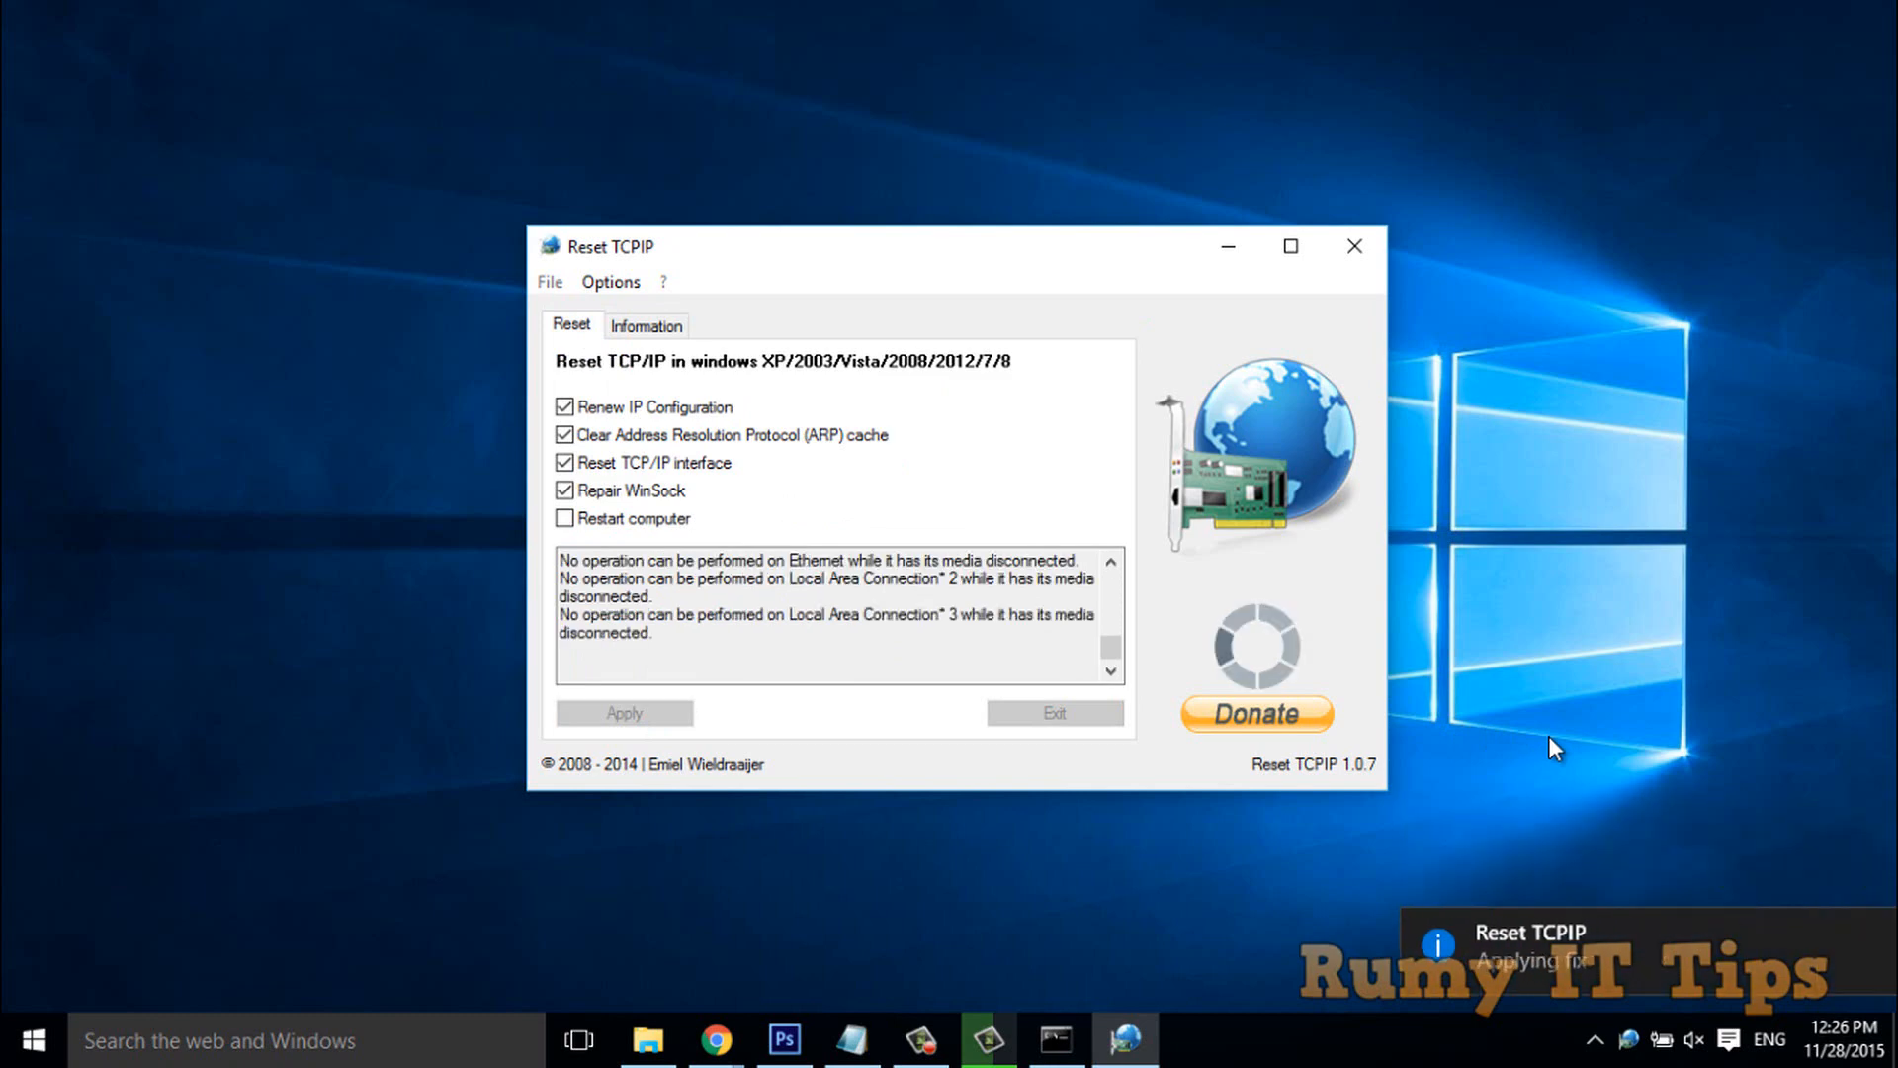
pyautogui.moveTo(1602, 776)
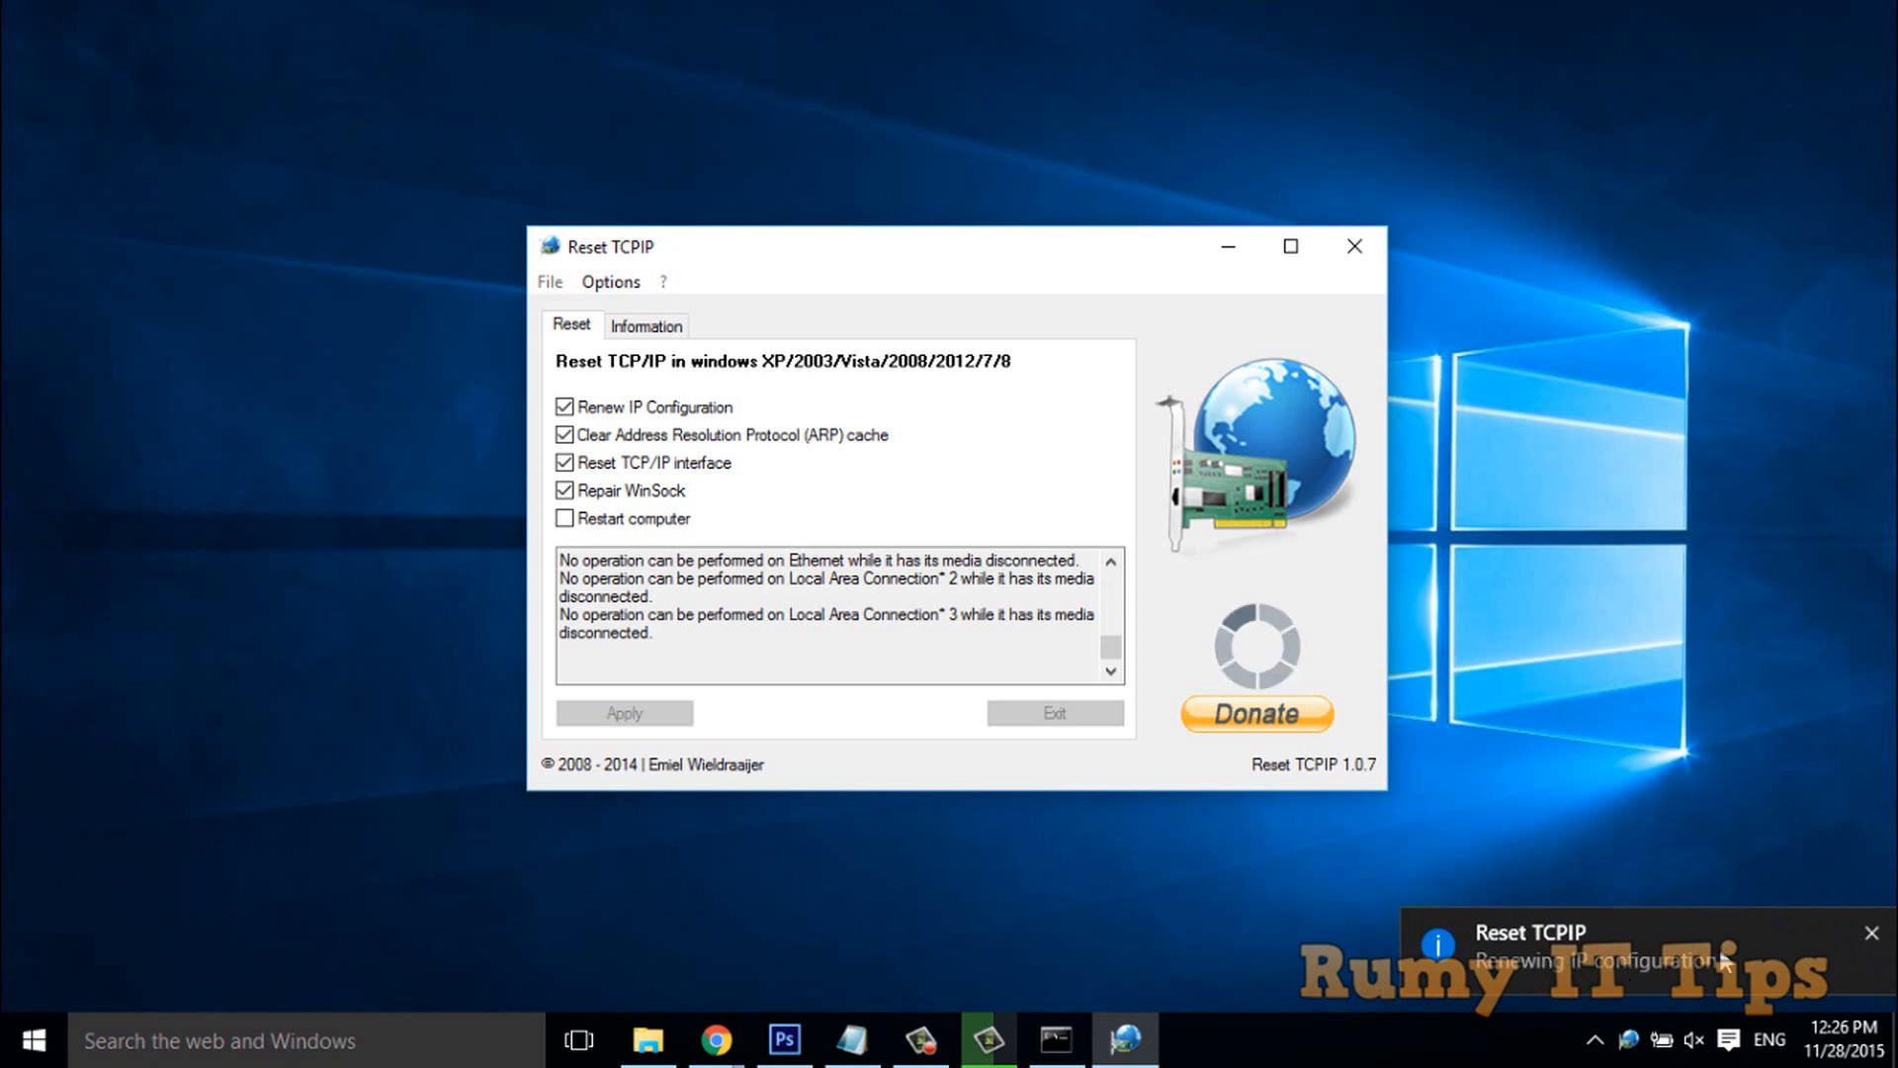
pyautogui.moveTo(1762, 948)
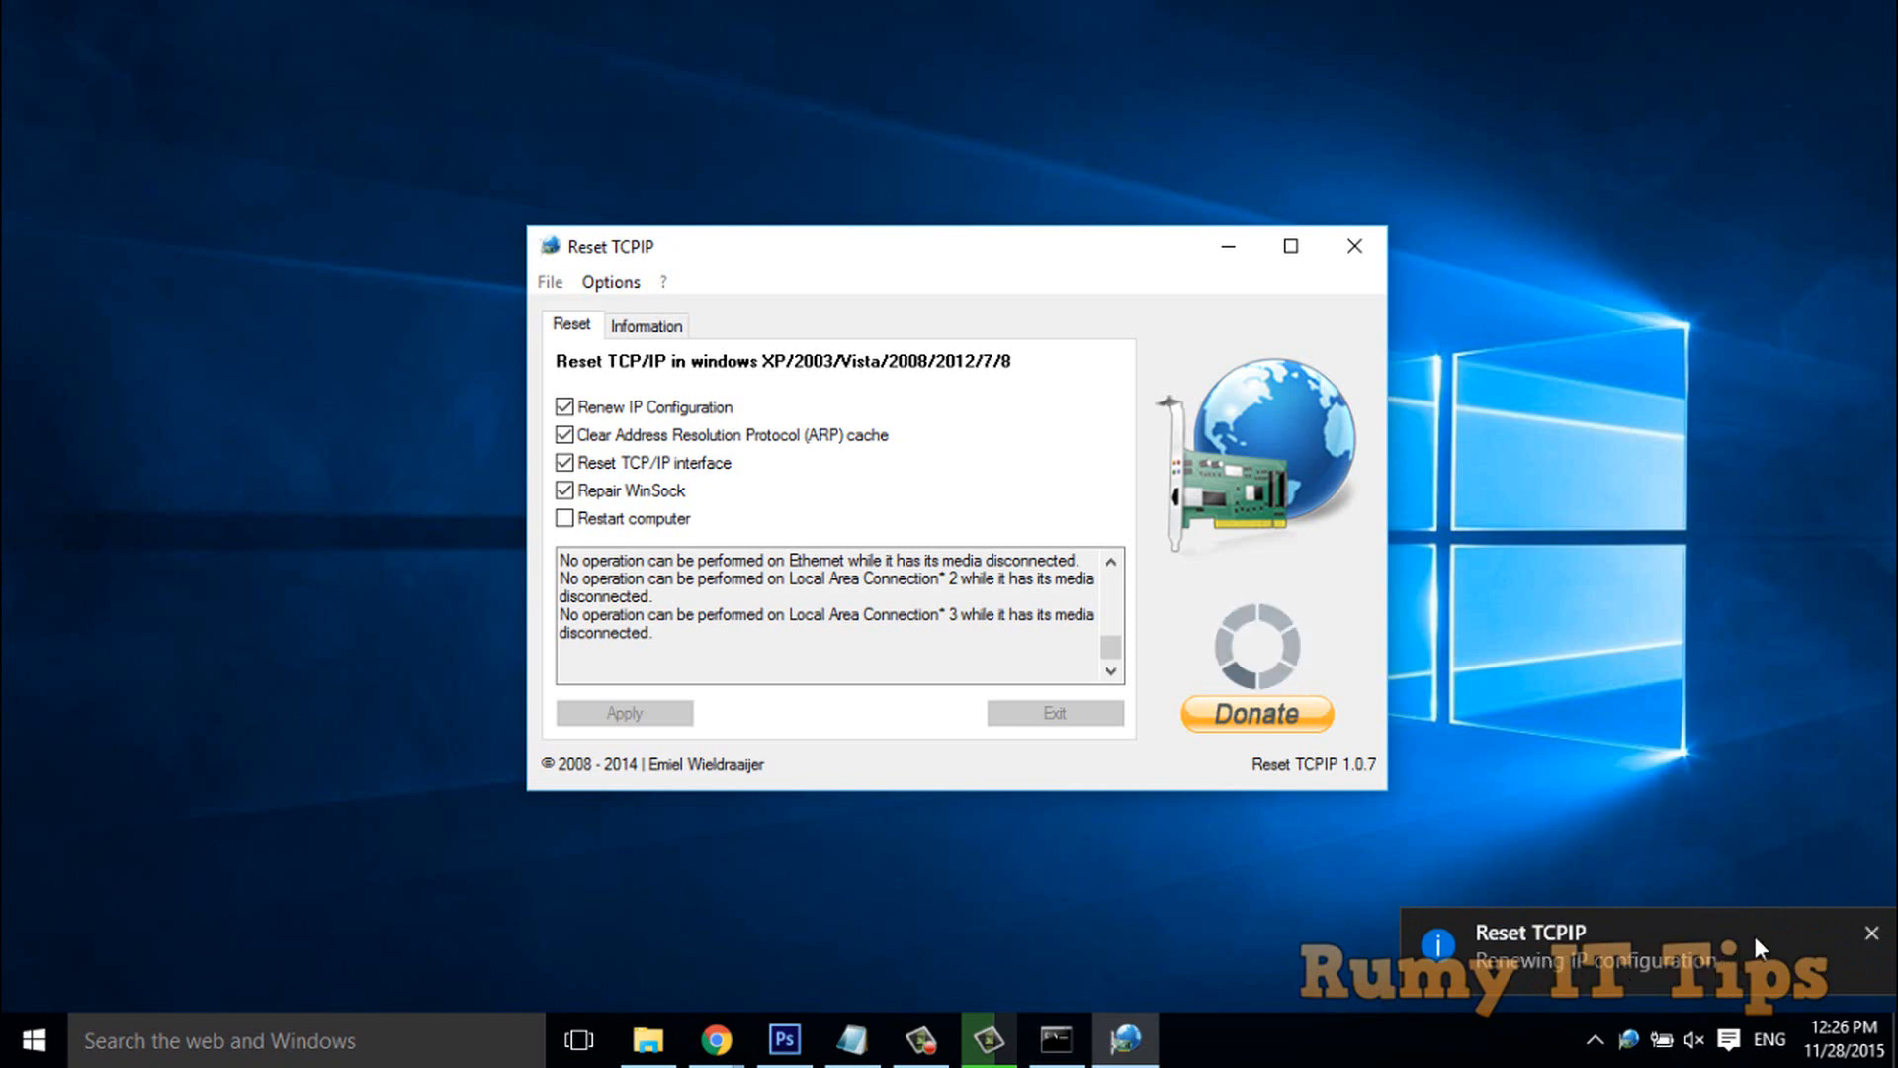